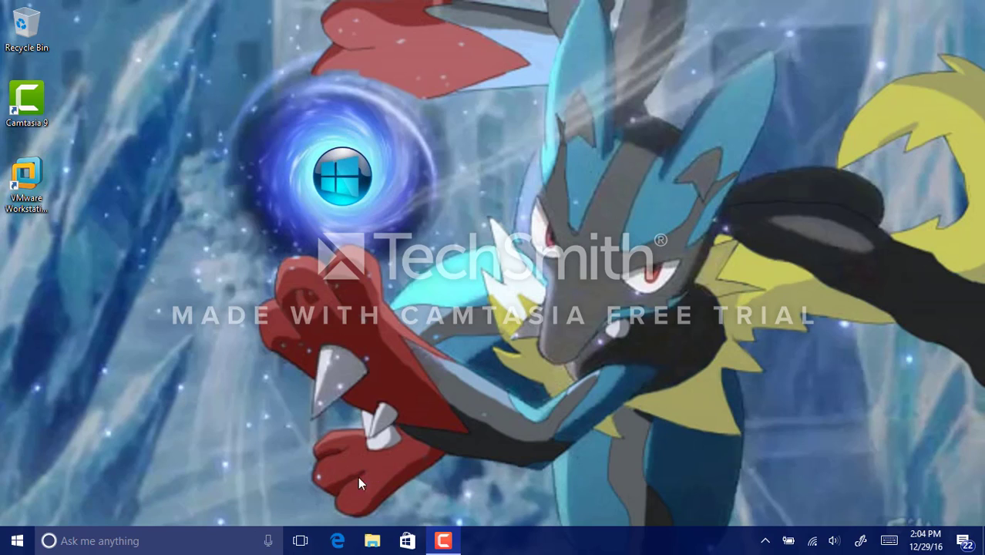
mouse_move(366, 394)
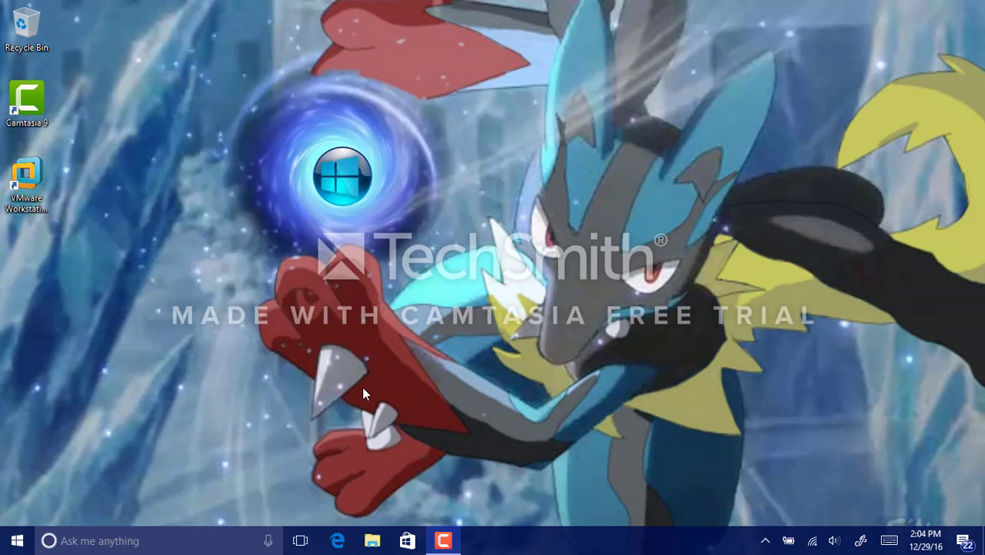
mouse_move(351, 527)
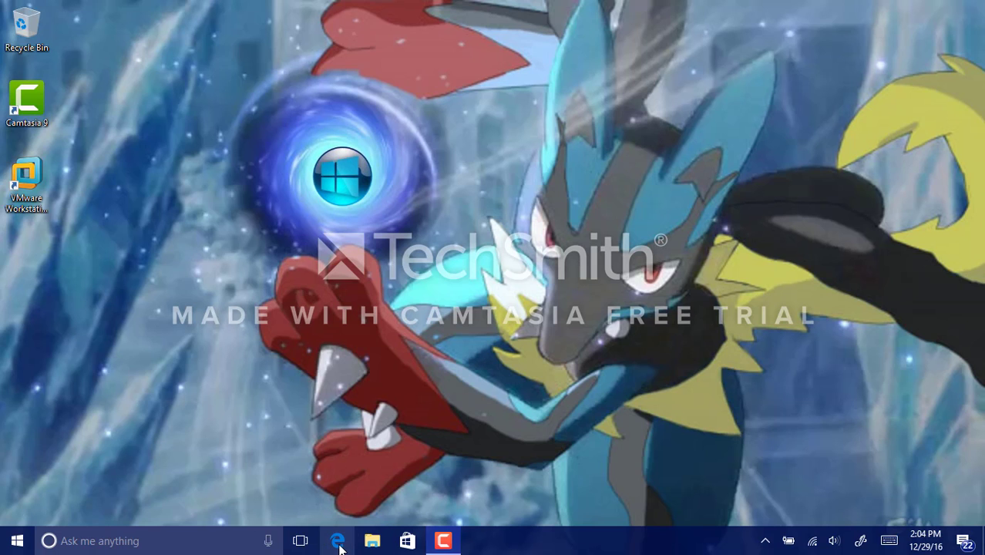
- Launch Edge and search Bing for 'windows 10 assistive upgrade'
left_click(337, 540)
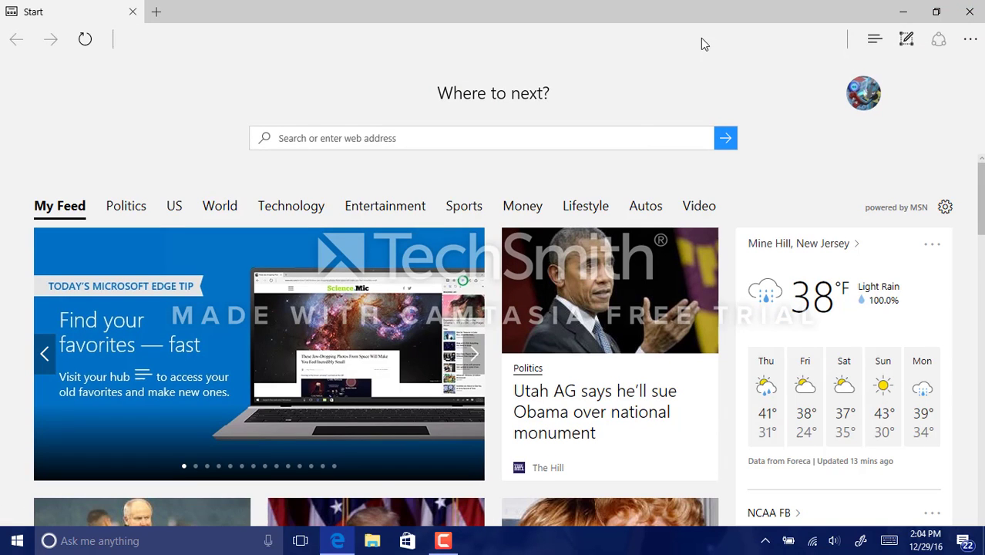
mouse_move(612, 147)
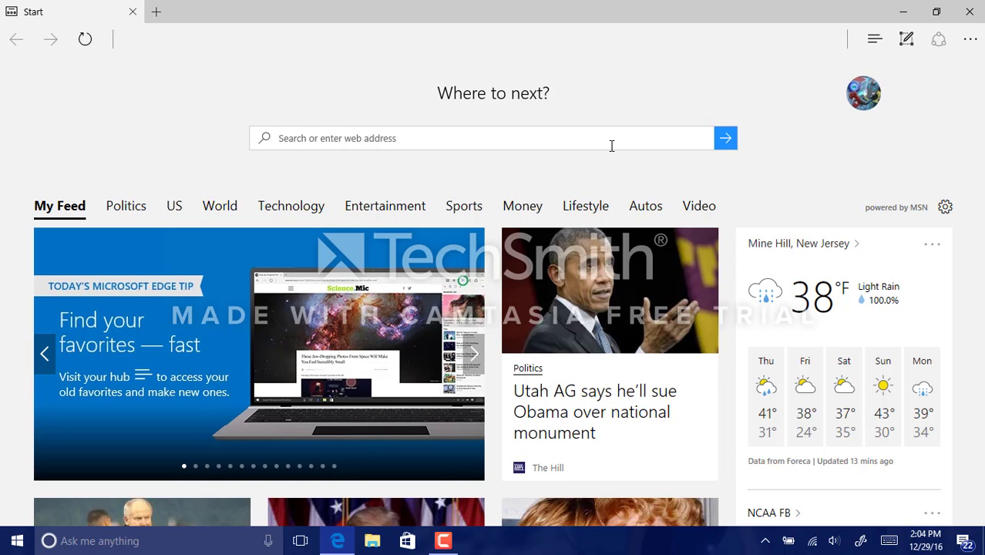
left_click(474, 353)
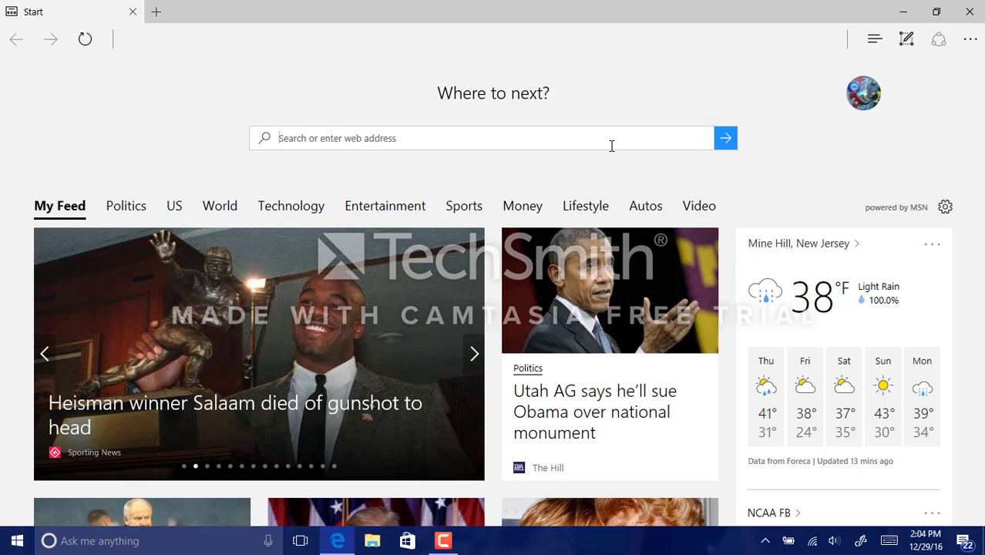
type("windows 10 assi")
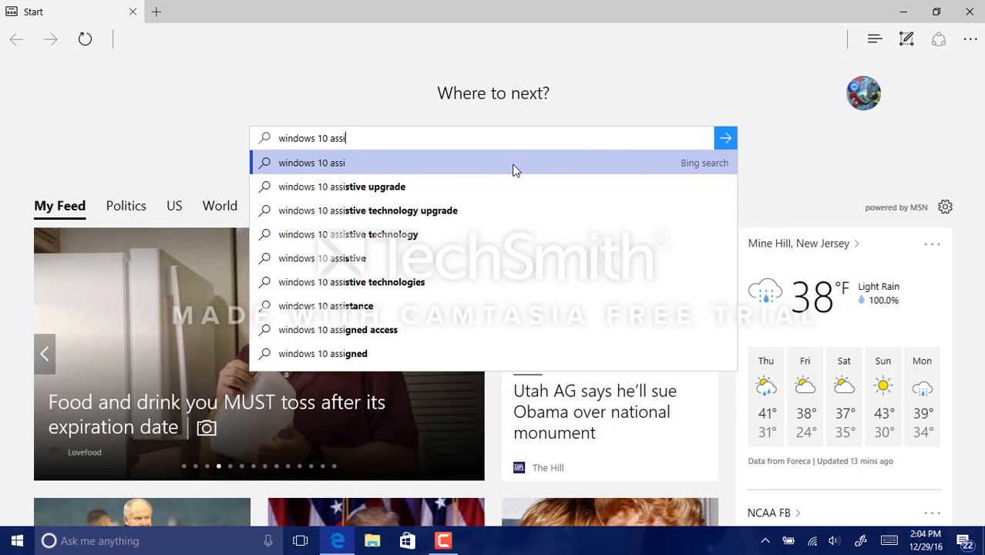
left_click(342, 186)
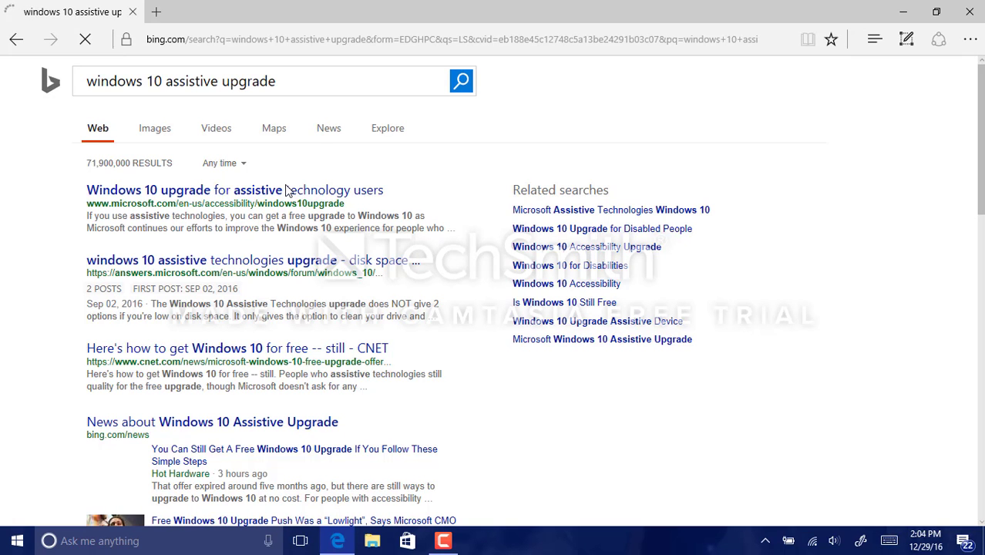
mouse_move(284, 190)
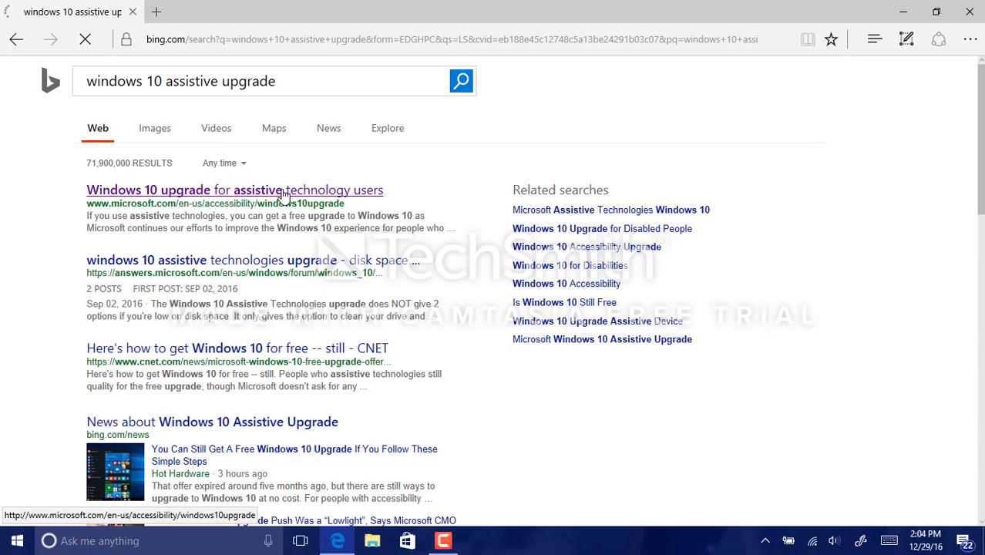
- Open the 'Windows 10 upgrade for assistive technology users' result and add it to favourites
left_click(234, 189)
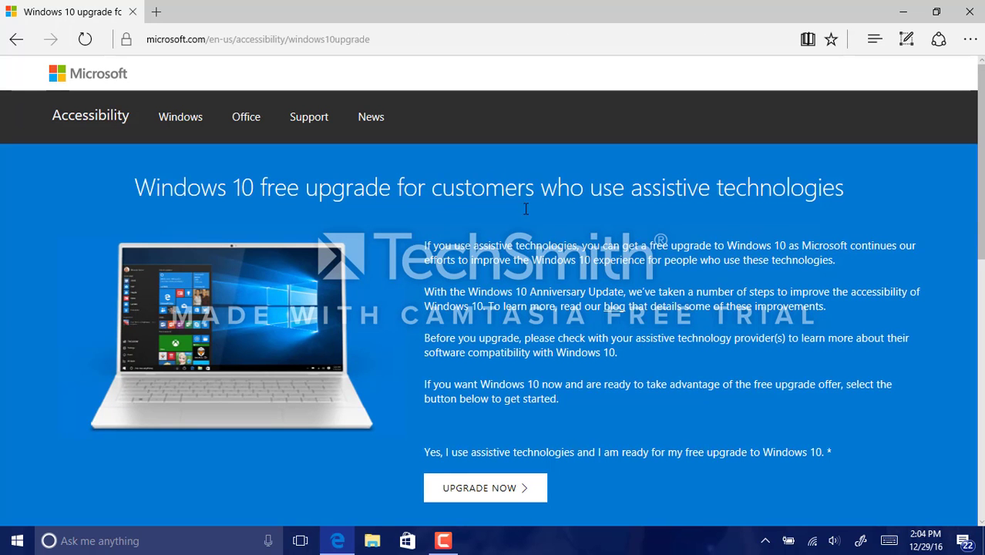
left_click(831, 39)
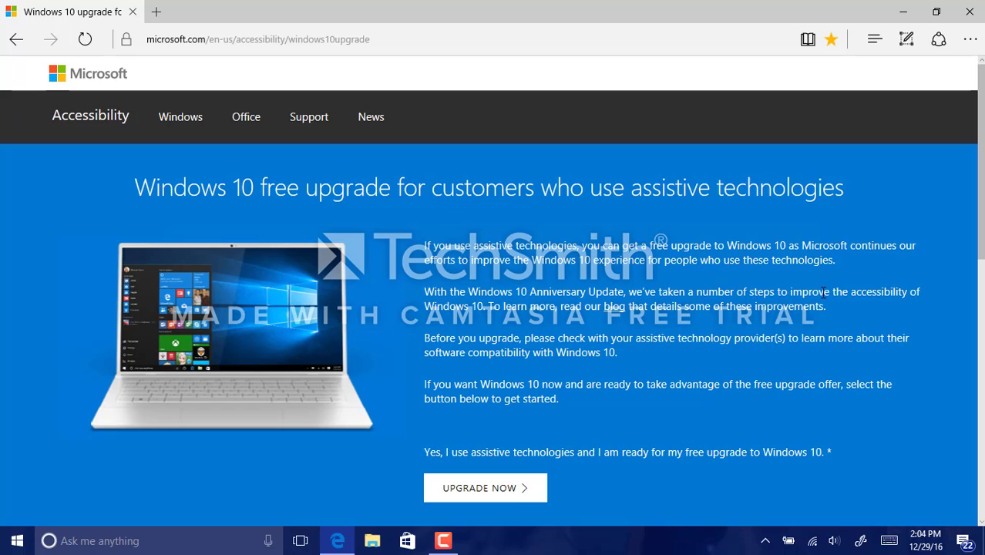
mouse_move(902, 286)
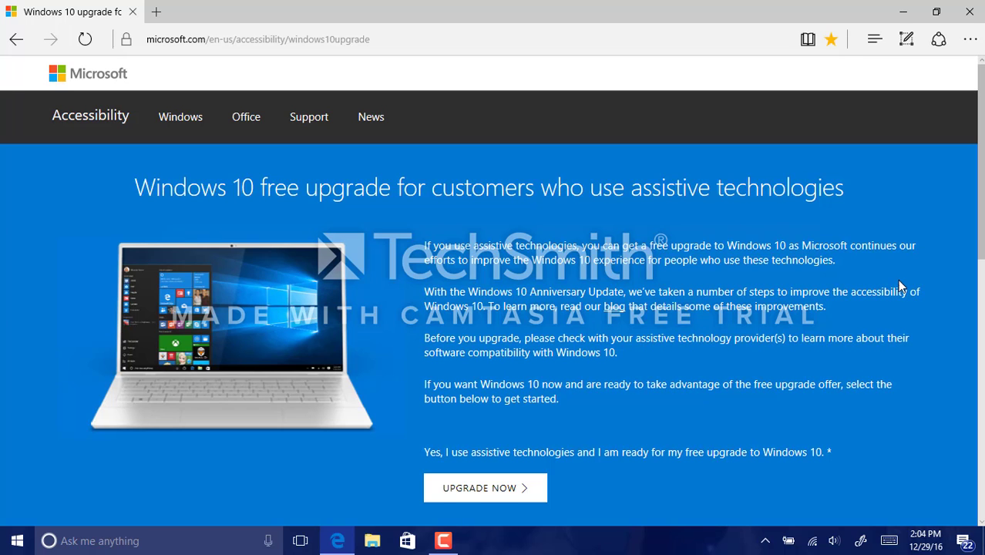
scroll("down", 3)
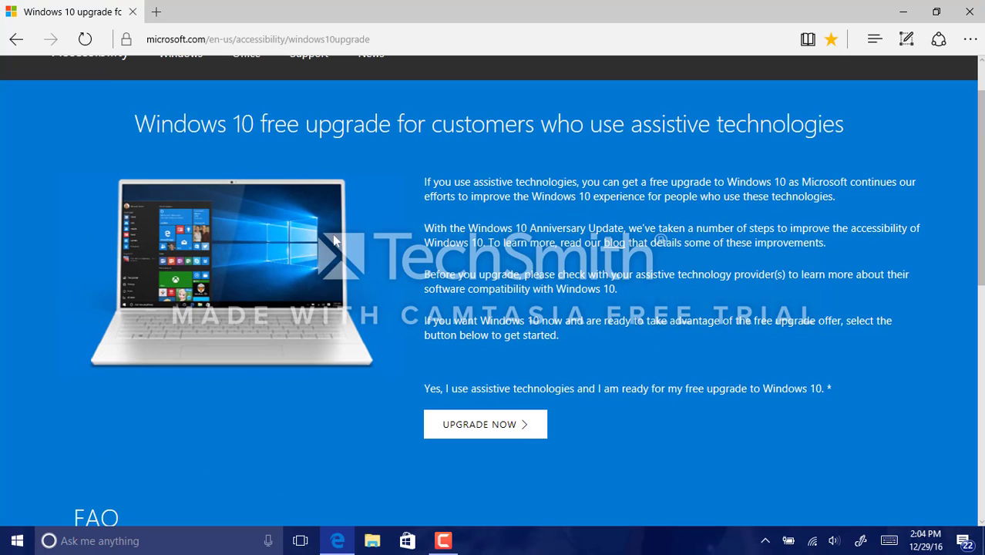
mouse_move(540, 260)
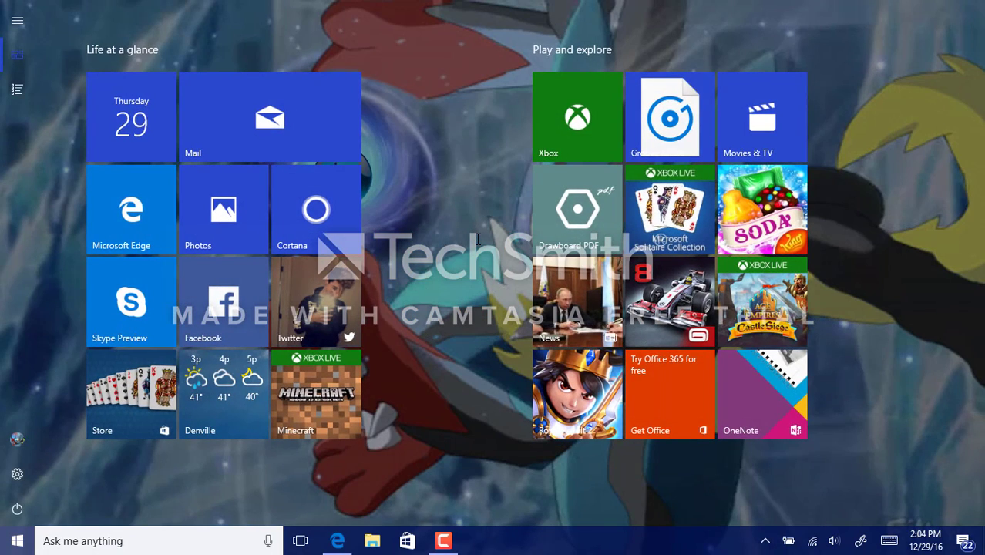
left_click(338, 541)
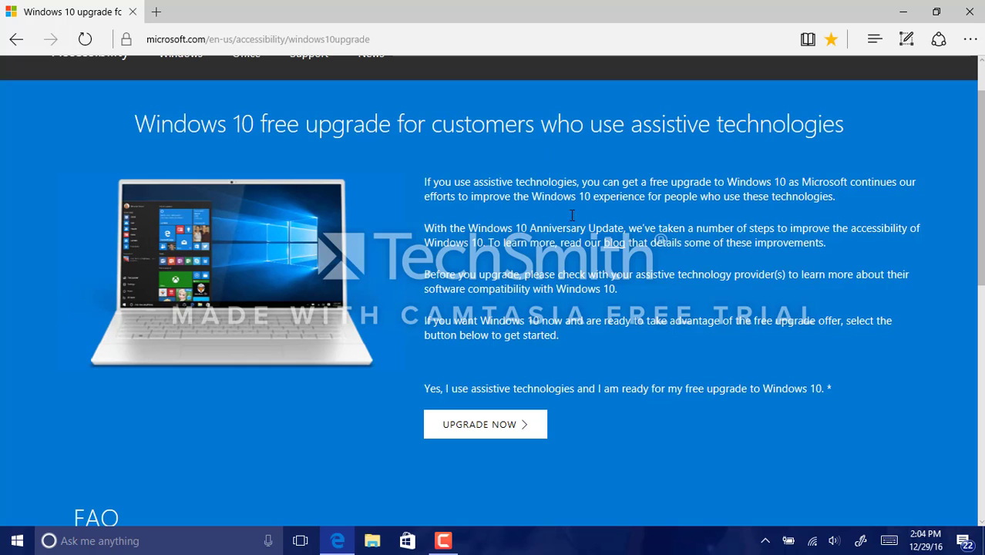
mouse_move(415, 188)
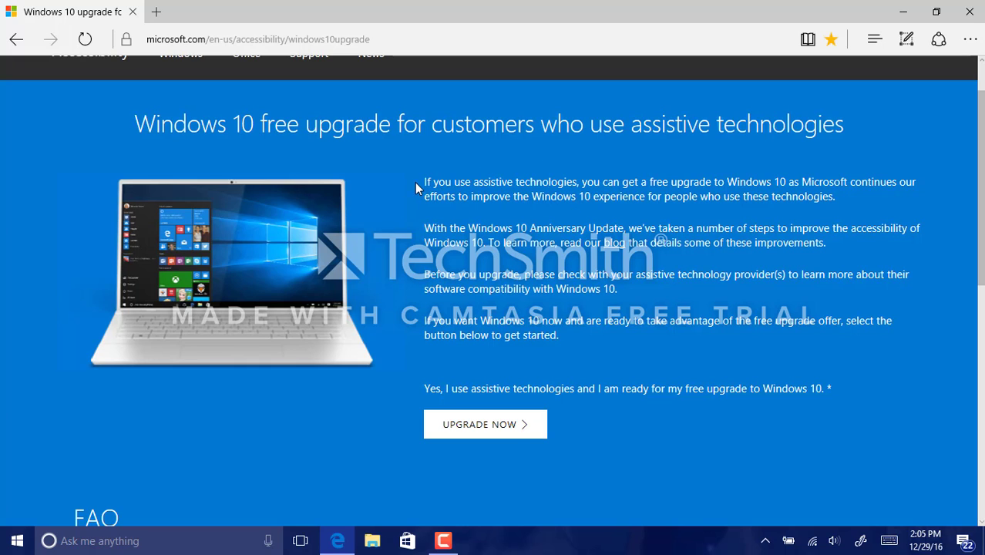
mouse_move(917, 257)
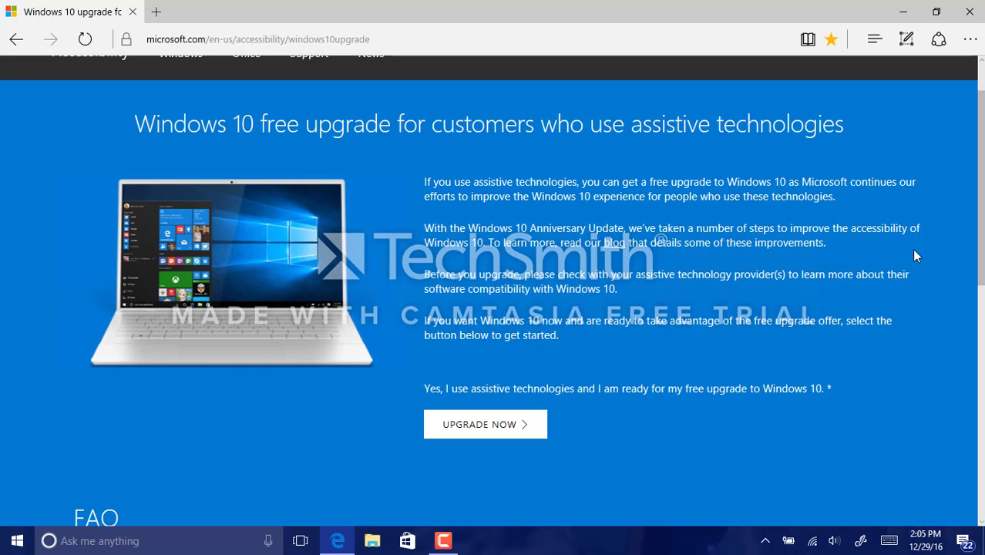
scroll("down", 3)
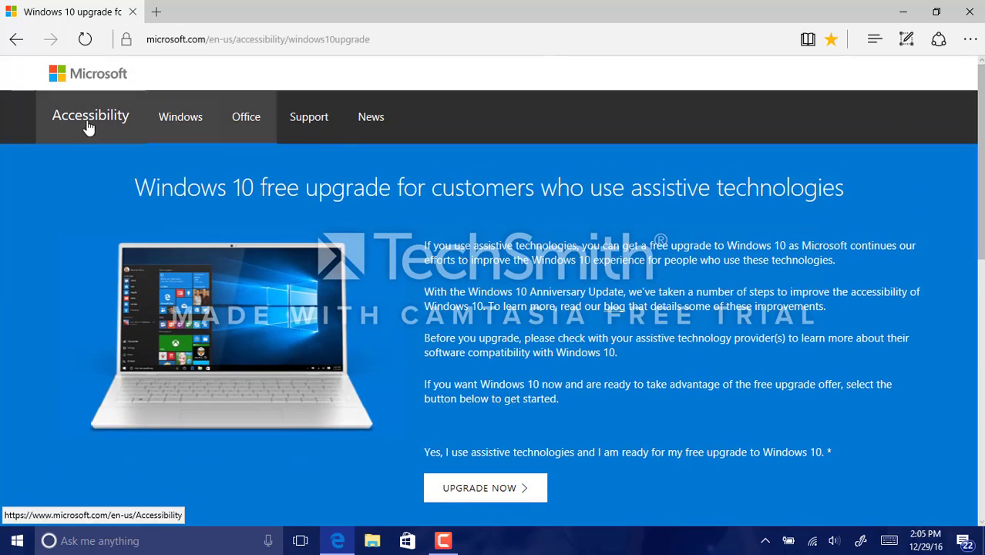
mouse_move(180, 117)
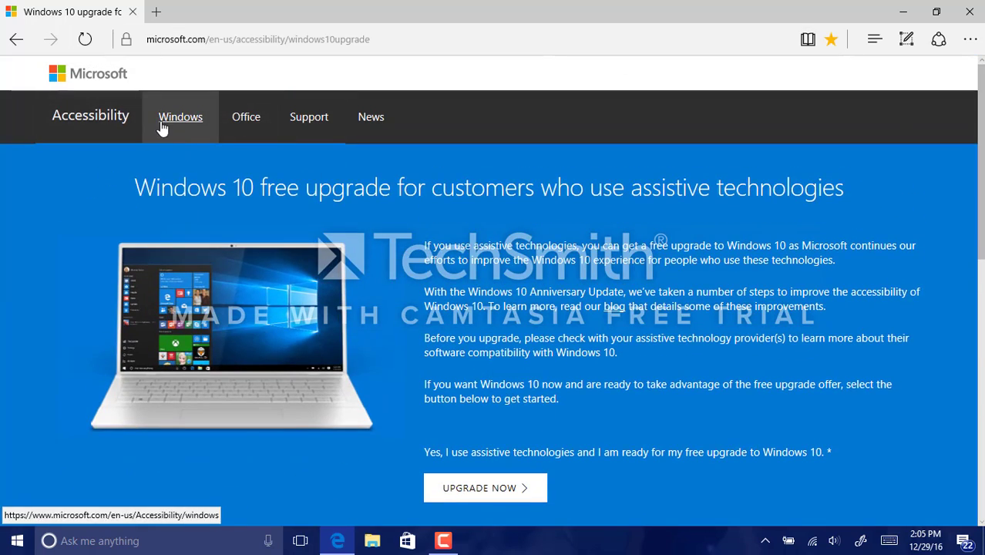
mouse_move(184, 21)
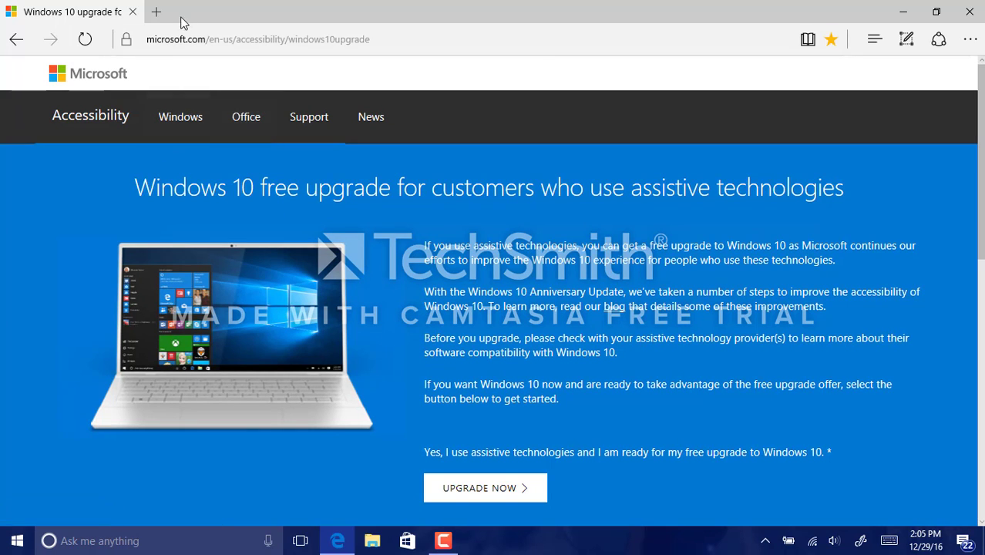
- Search 'windows 10 iso', open Microsoft's Download Windows 10 page, and sign in
left_click(258, 39)
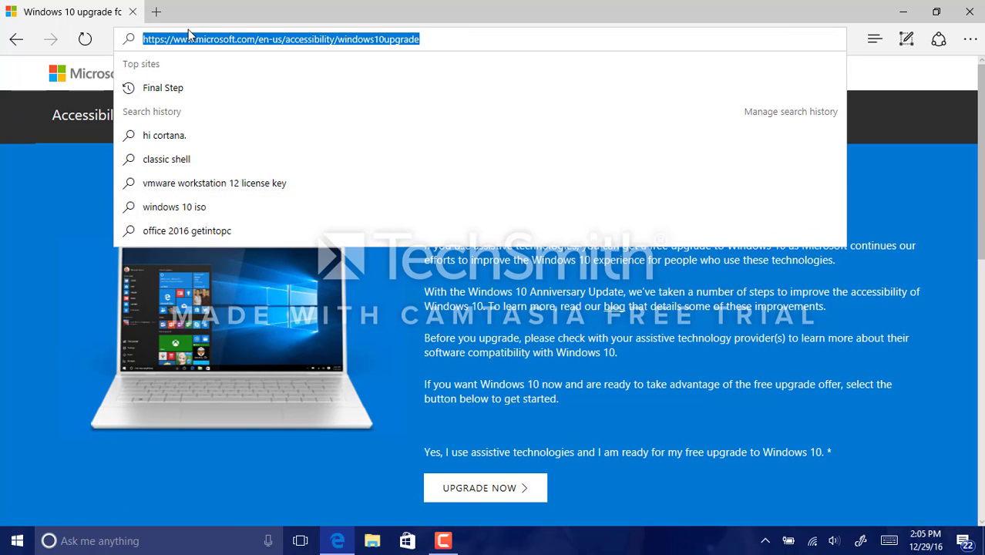
type("windows")
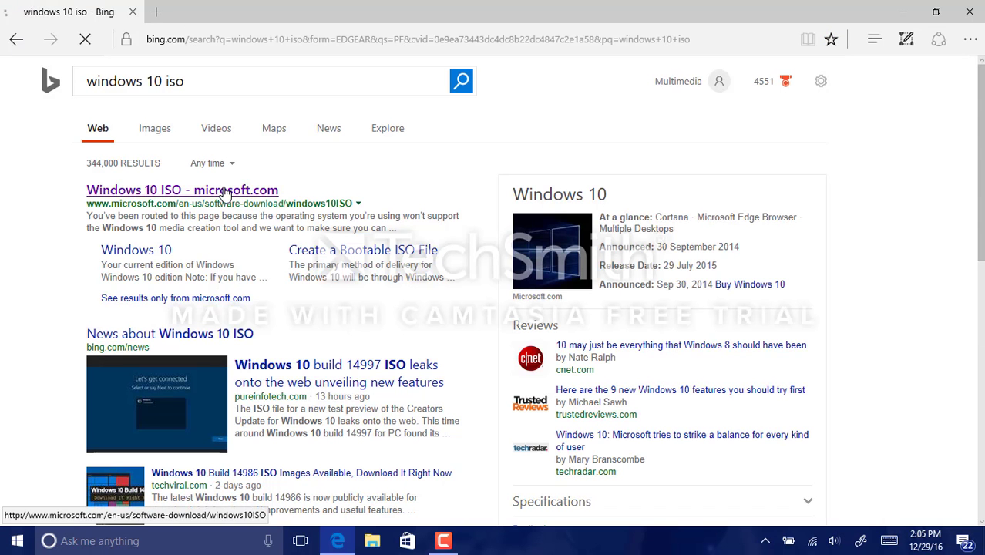
left_click(183, 190)
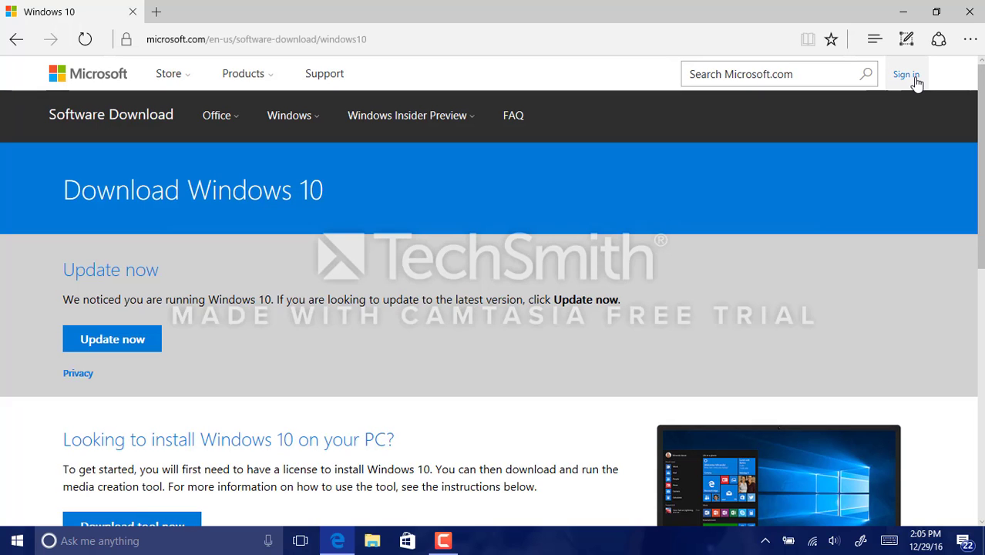
left_click(907, 74)
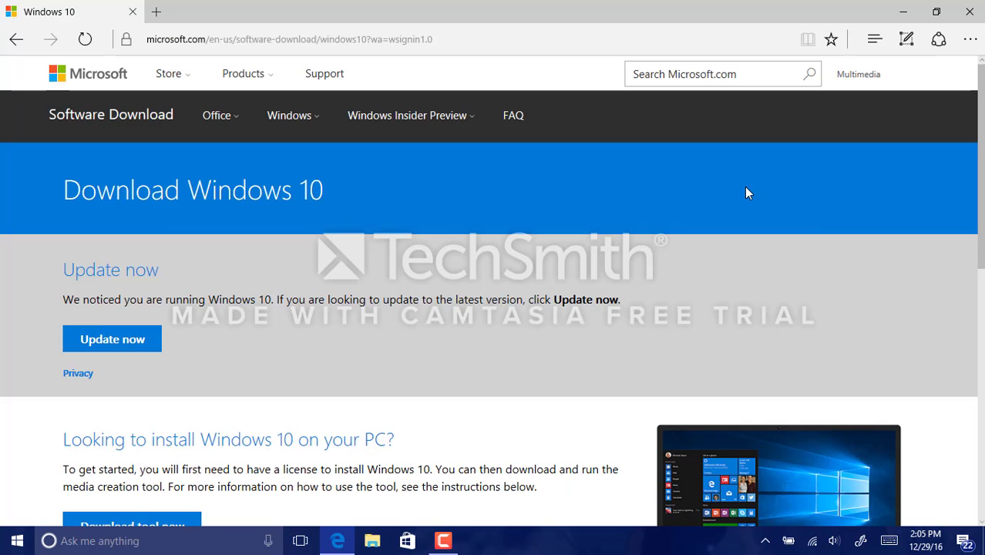
- Download the Media Creation Tool, save it, and run it after the security scan
scroll("down", 3)
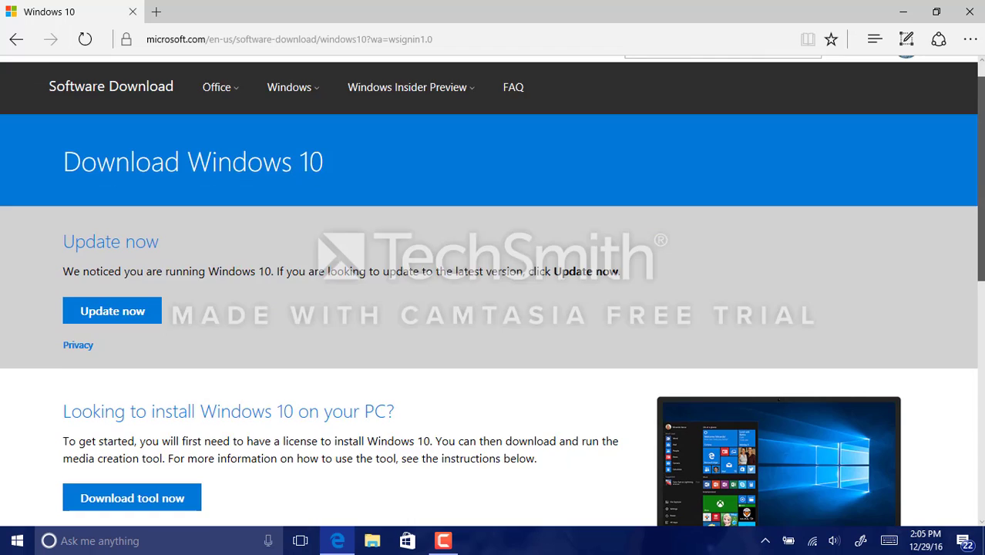
scroll("down", 3)
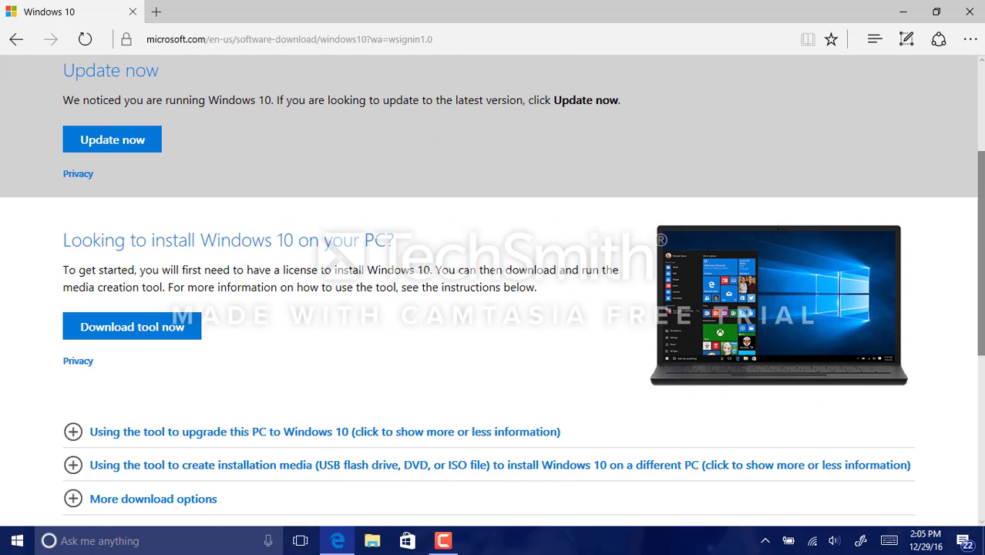
mouse_move(276, 84)
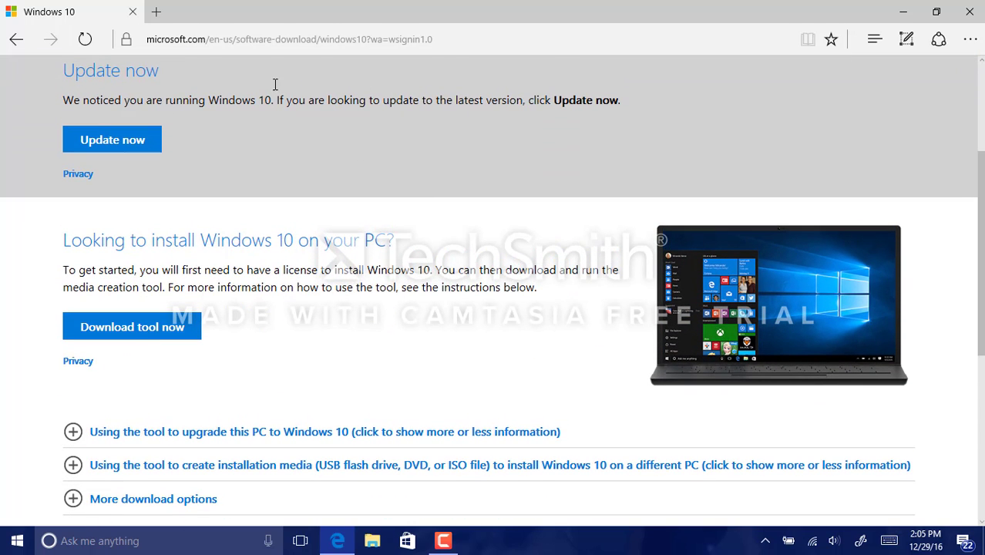
mouse_move(346, 86)
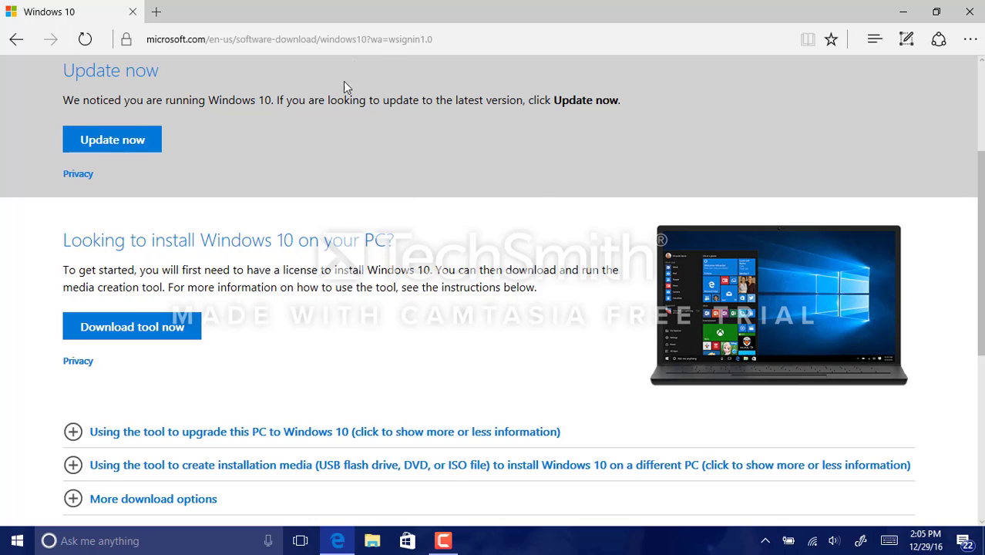
mouse_move(242, 119)
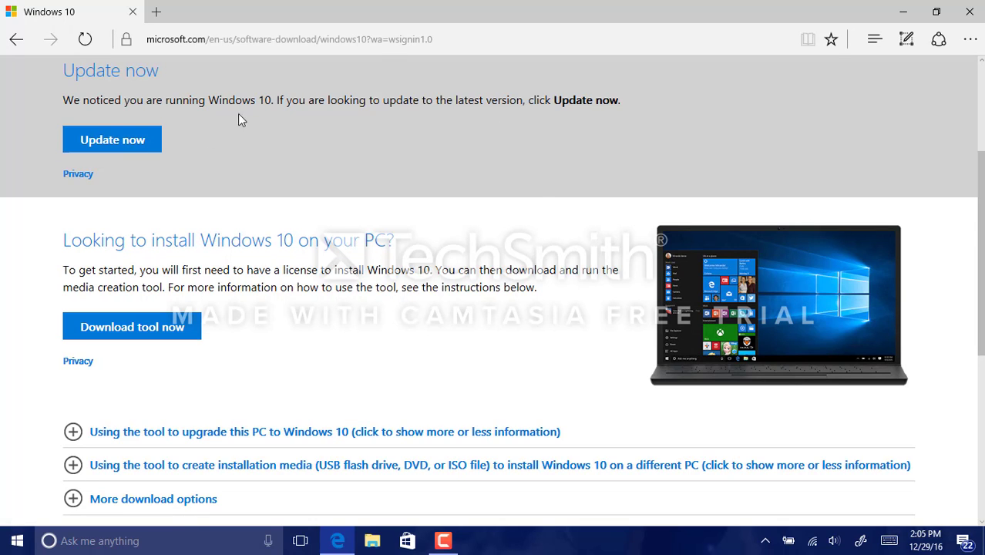
mouse_move(201, 146)
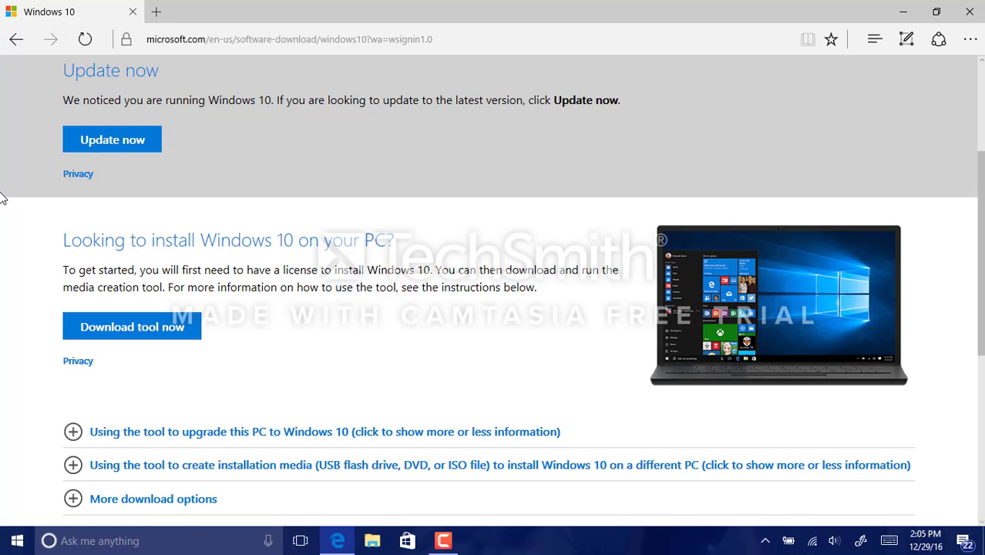
mouse_move(132, 326)
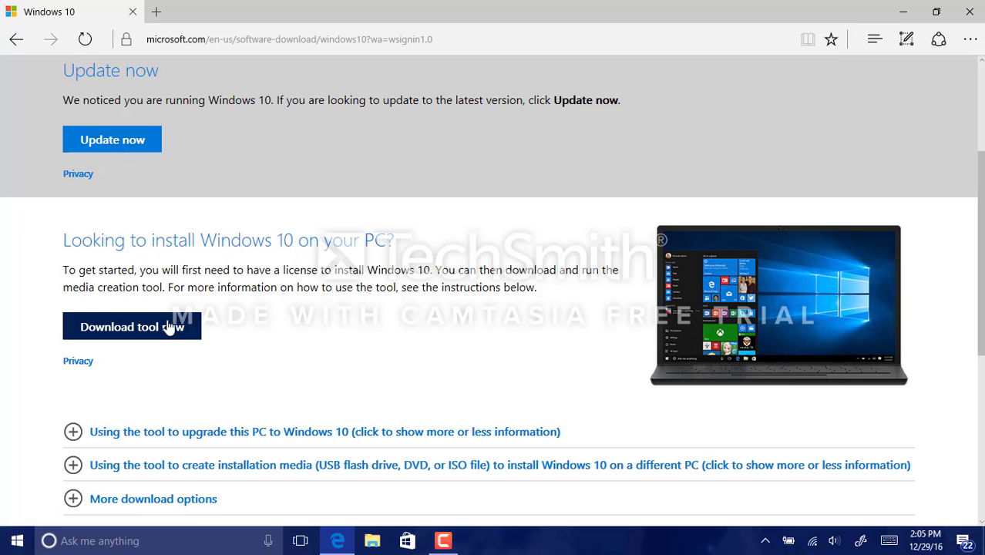
left_click(131, 327)
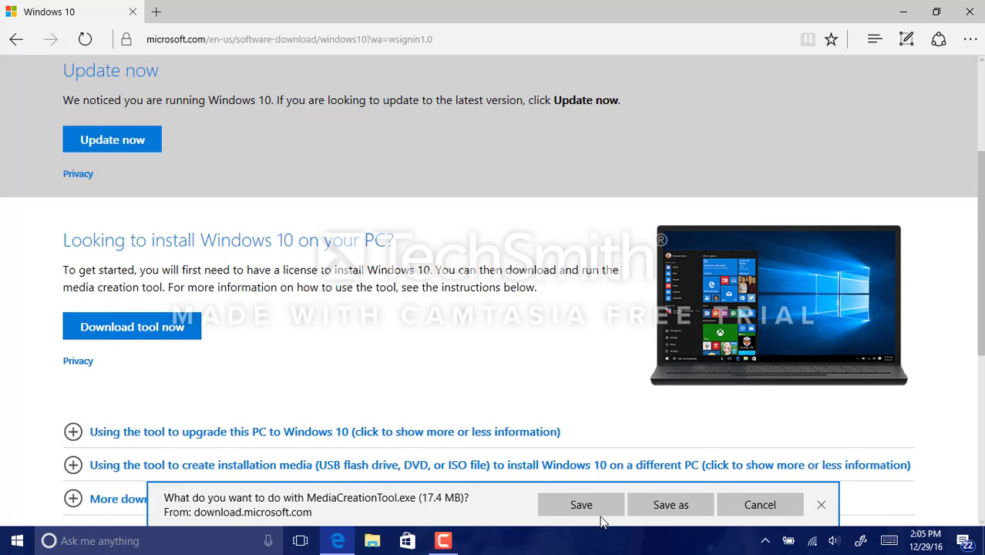
left_click(581, 505)
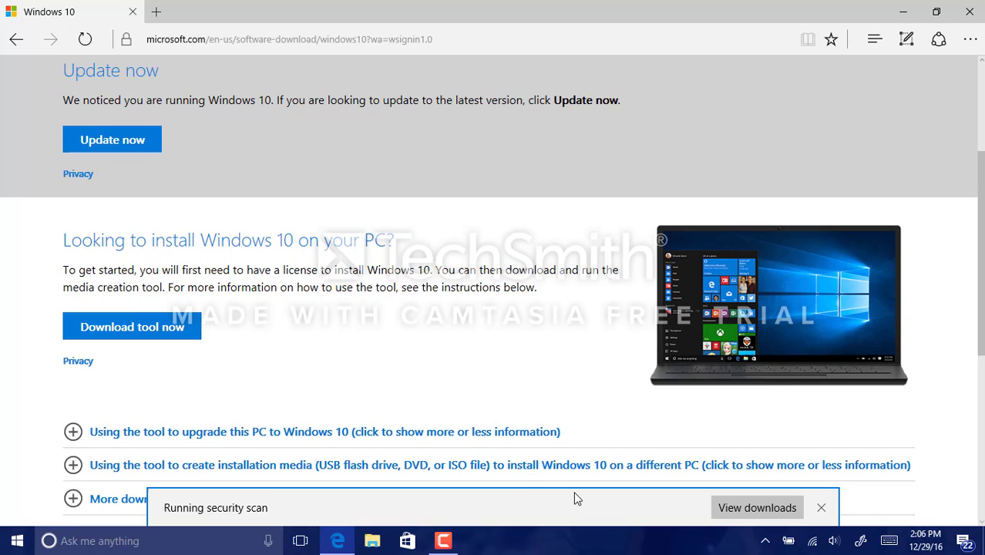
left_click(821, 507)
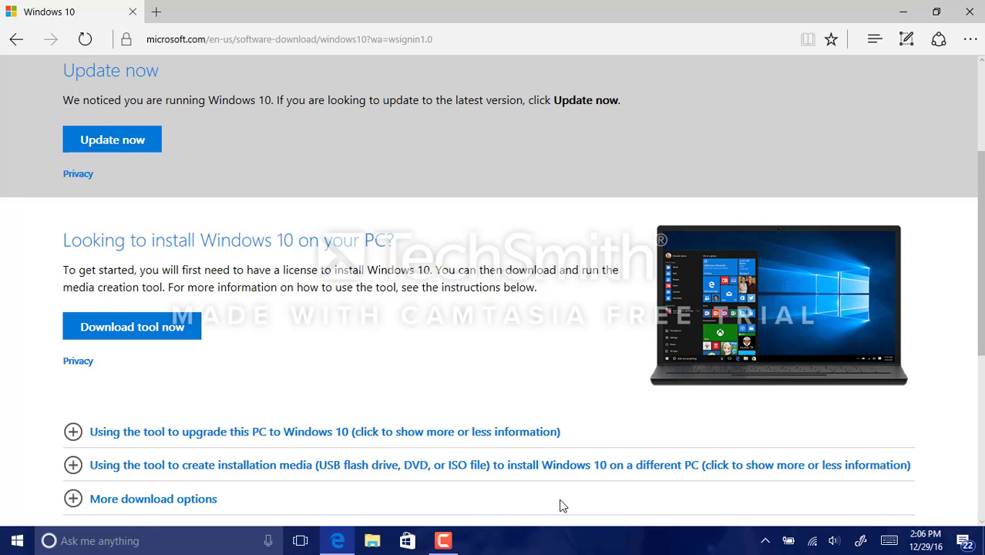
mouse_move(514, 440)
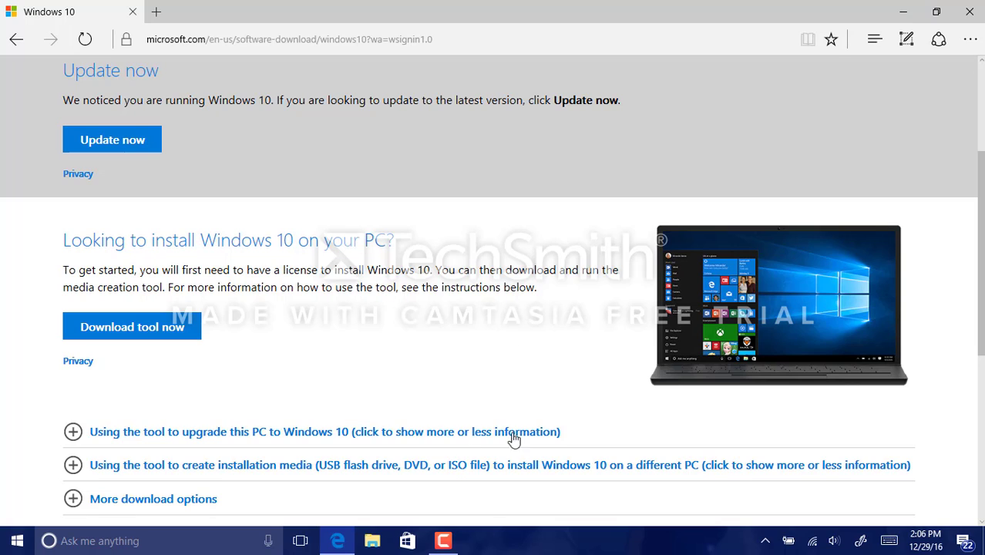
mouse_move(436, 289)
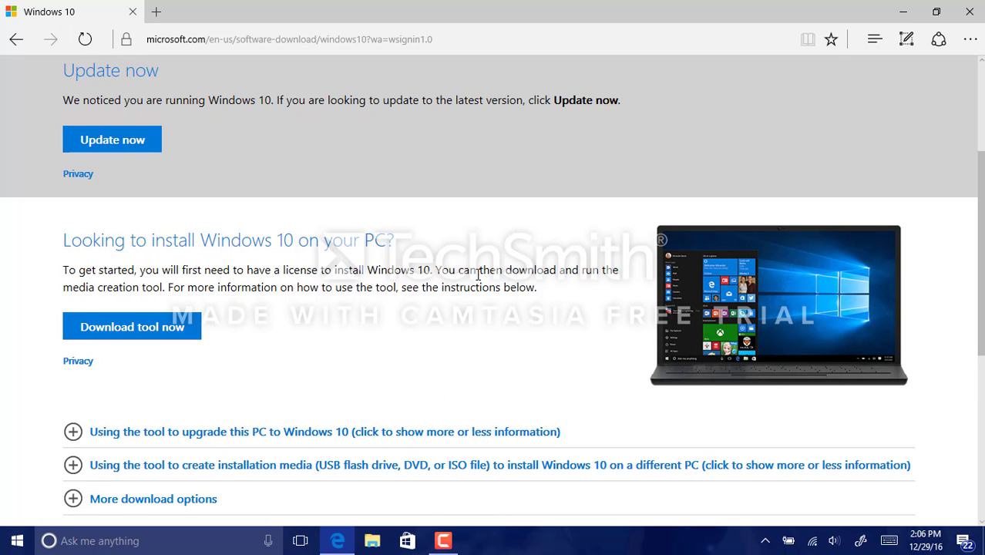
mouse_move(446, 474)
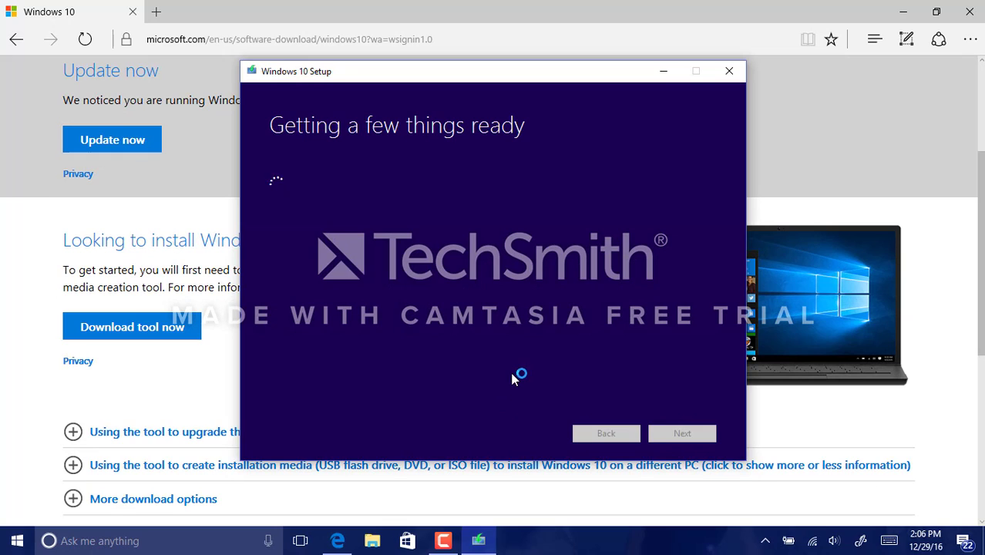
mouse_move(421, 165)
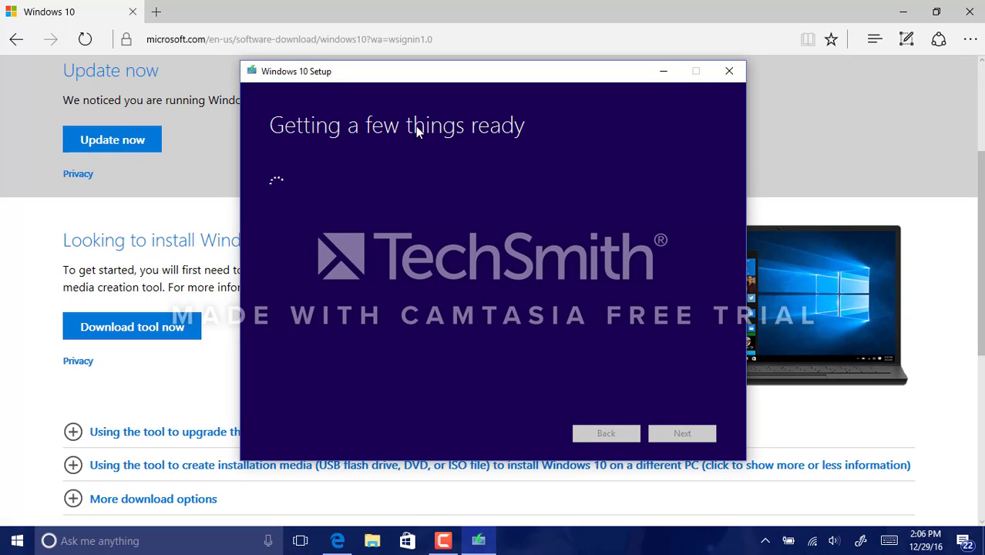
mouse_move(445, 272)
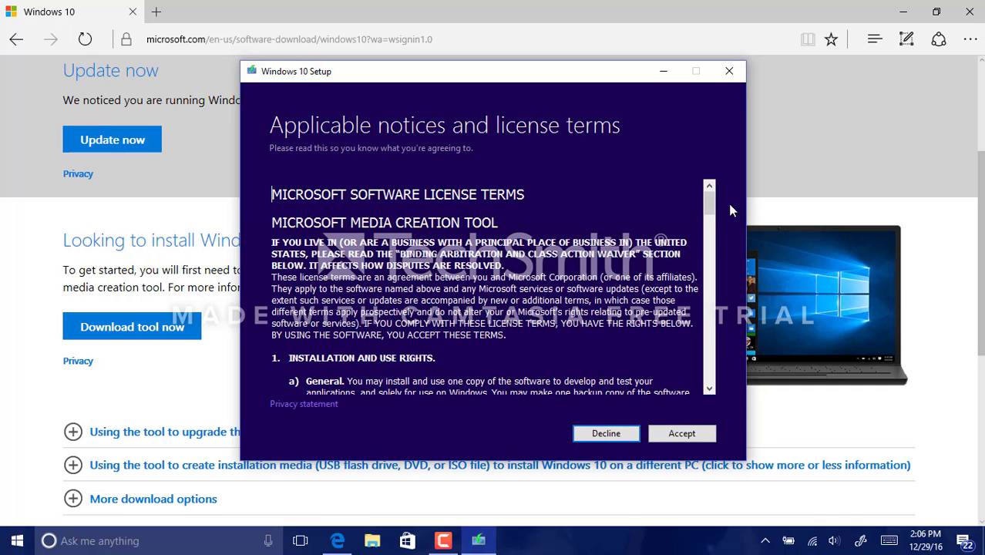
- Accept the license terms and choose to create installation media for another PC
scroll("down", 3)
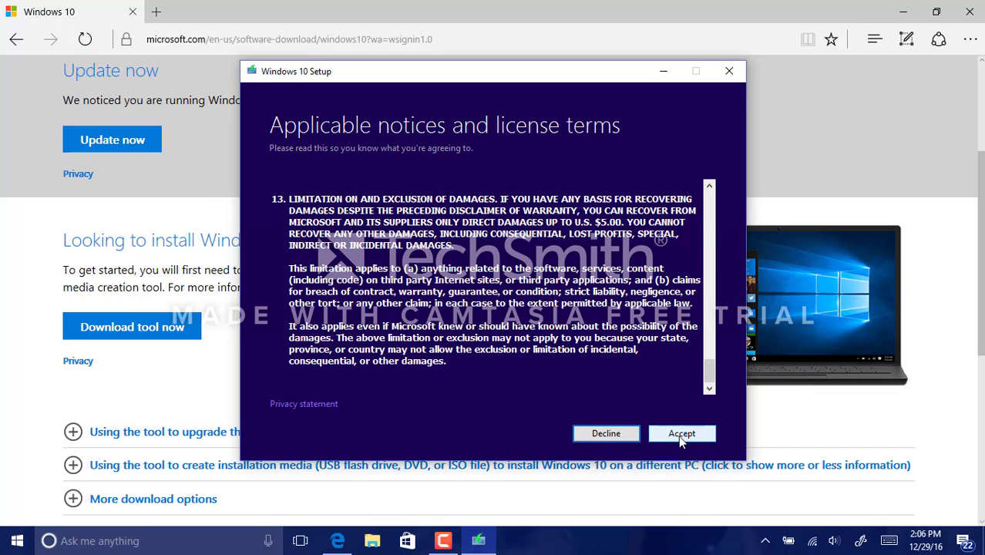
left_click(682, 433)
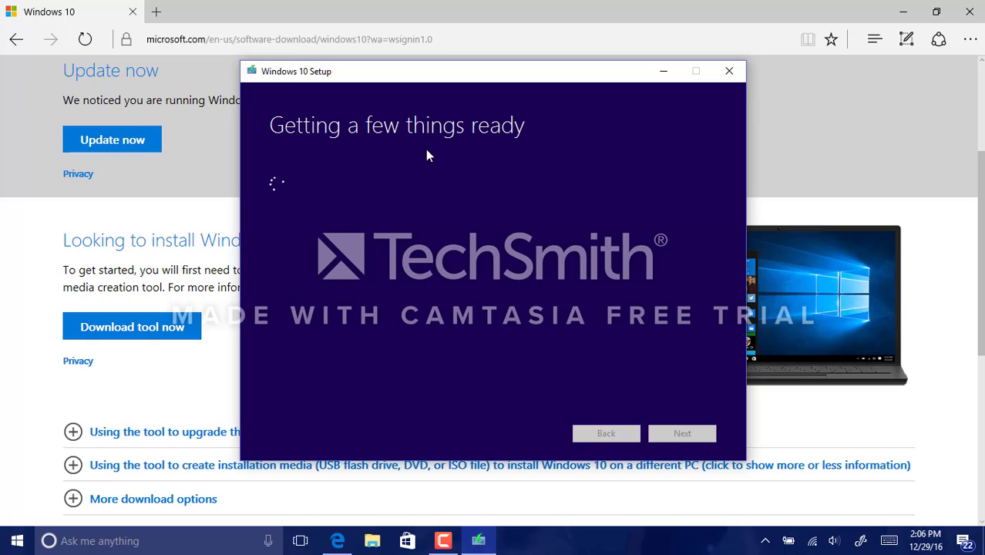
mouse_move(378, 202)
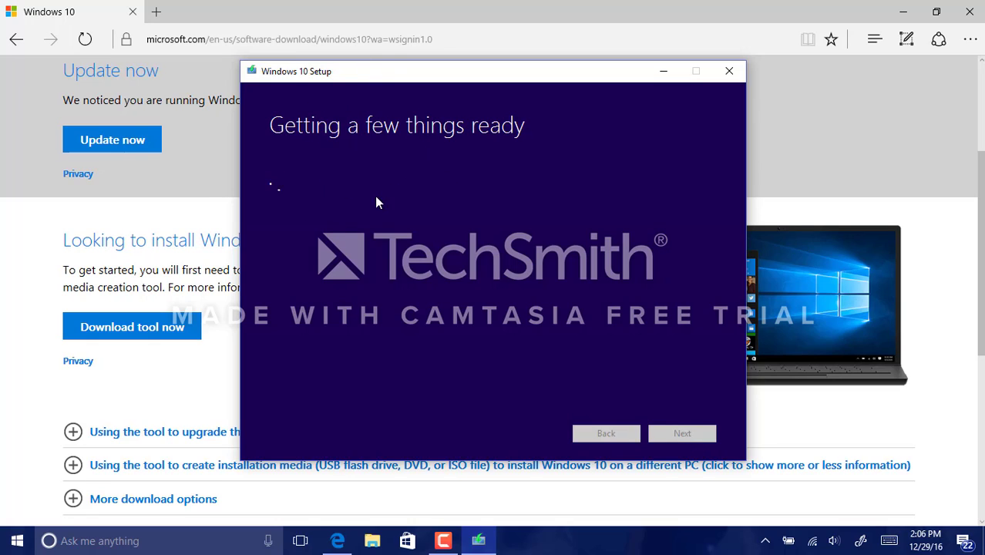
mouse_move(460, 217)
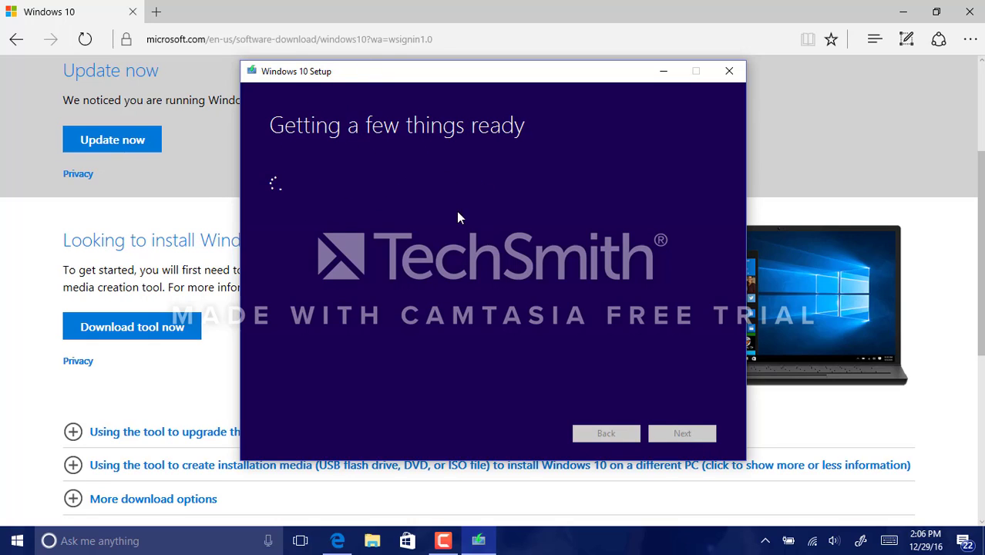
mouse_move(286, 170)
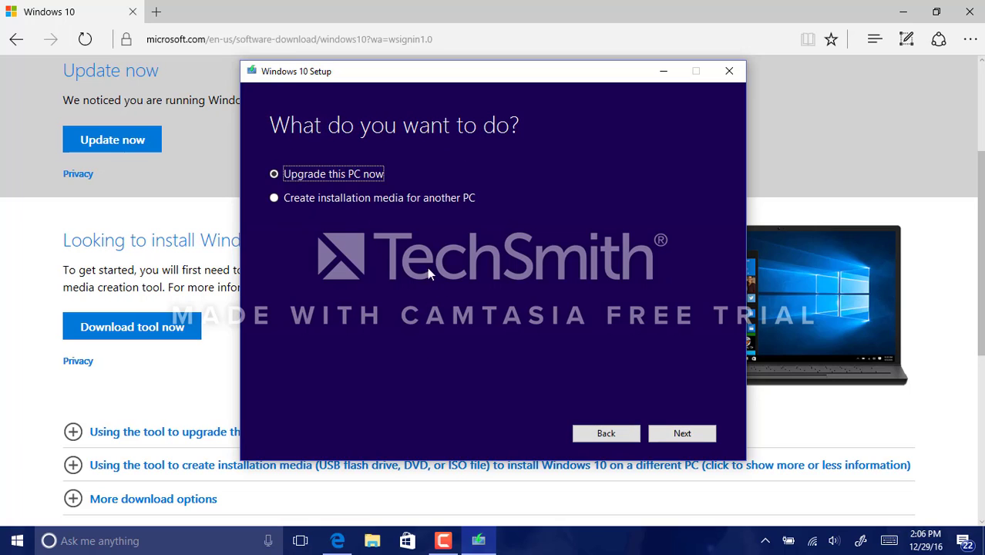
left_click(274, 197)
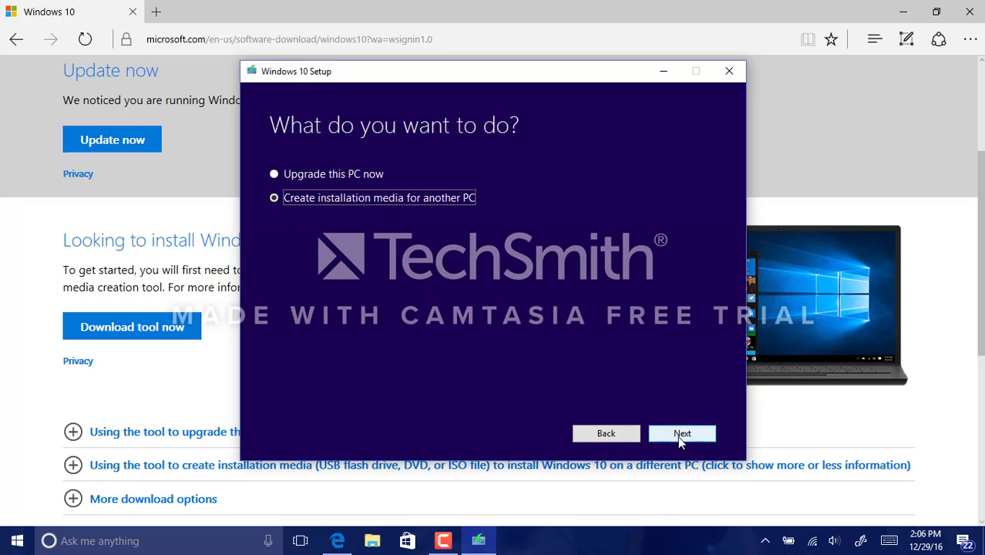
left_click(681, 434)
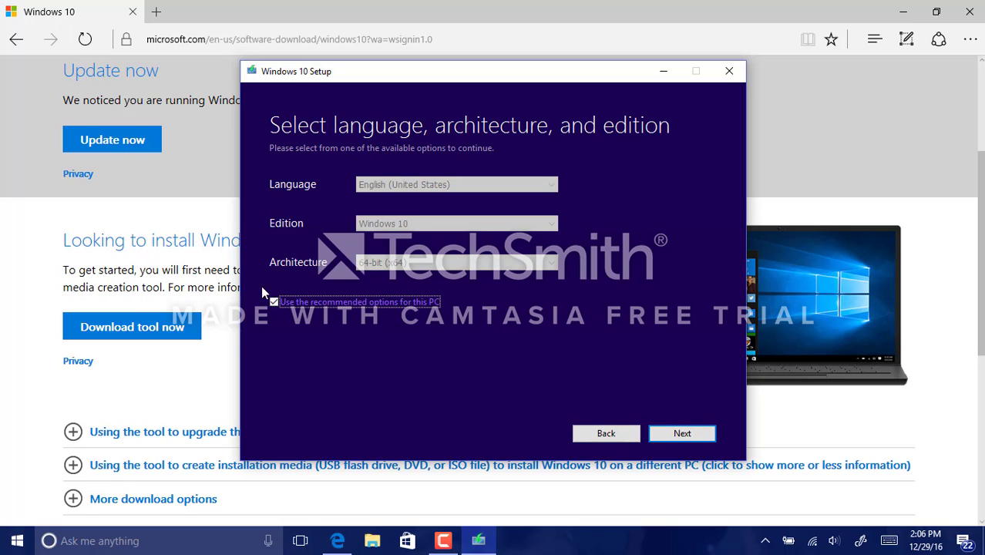
- Turn off the recommended options and set Architecture to Both
left_click(273, 301)
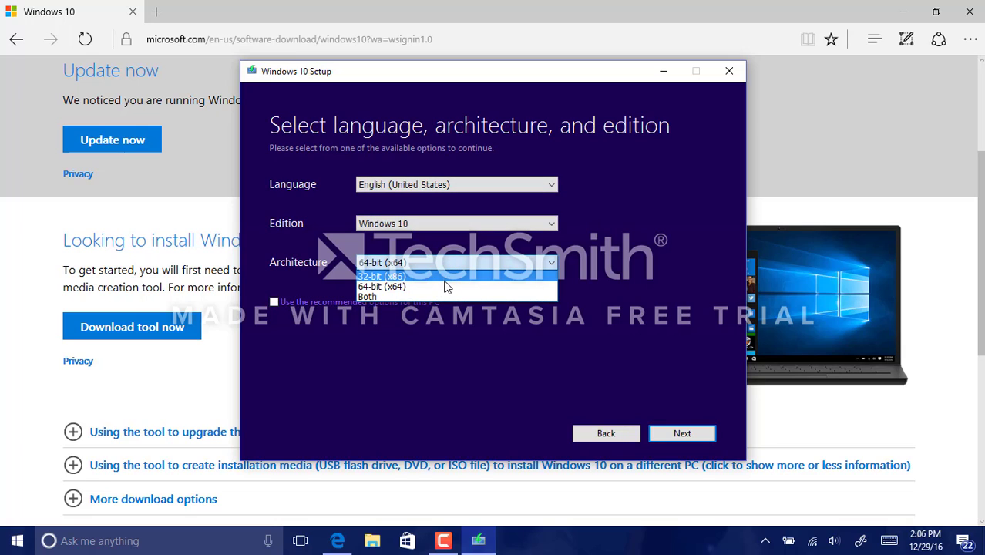
left_click(367, 296)
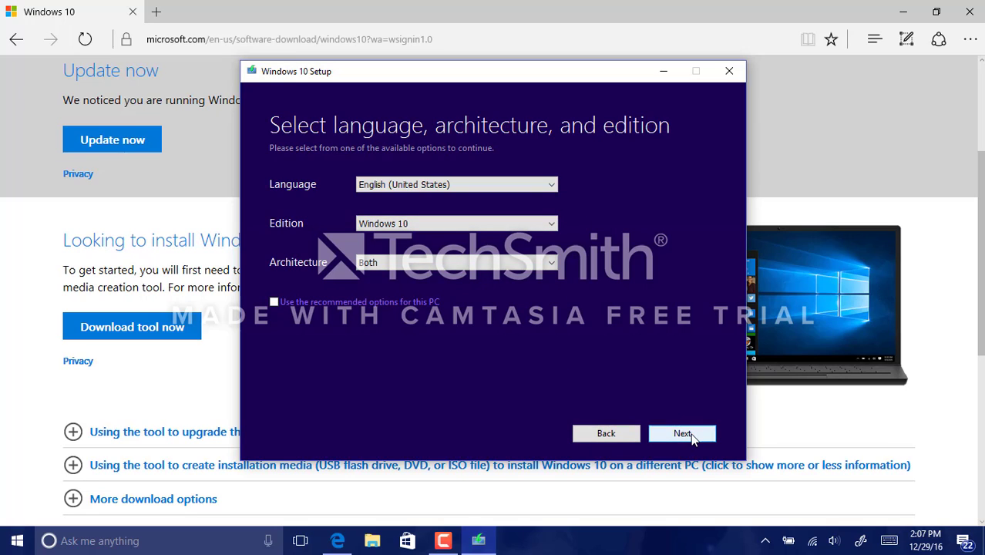
left_click(682, 433)
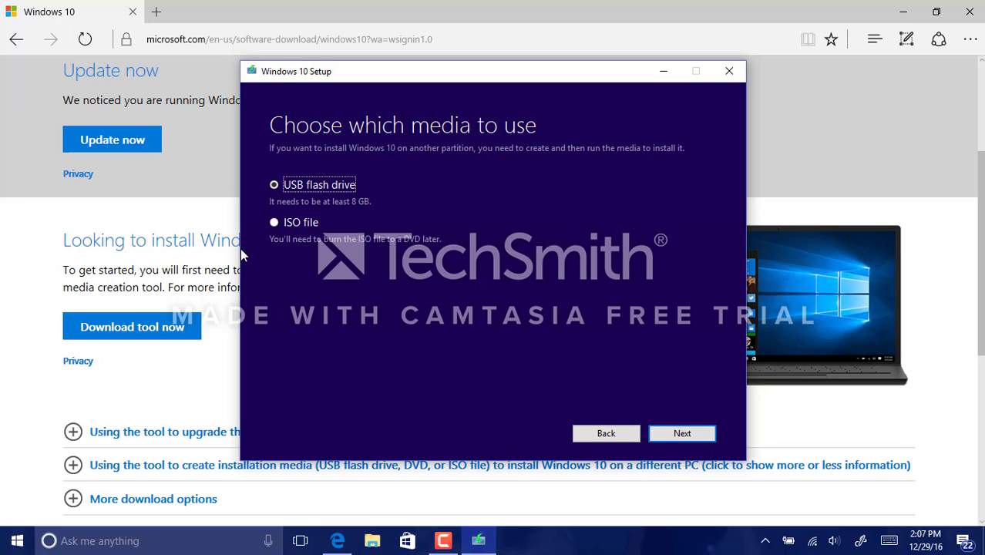
- Choose ISO file as the media and save it as 'Windows' in Downloads
left_click(274, 222)
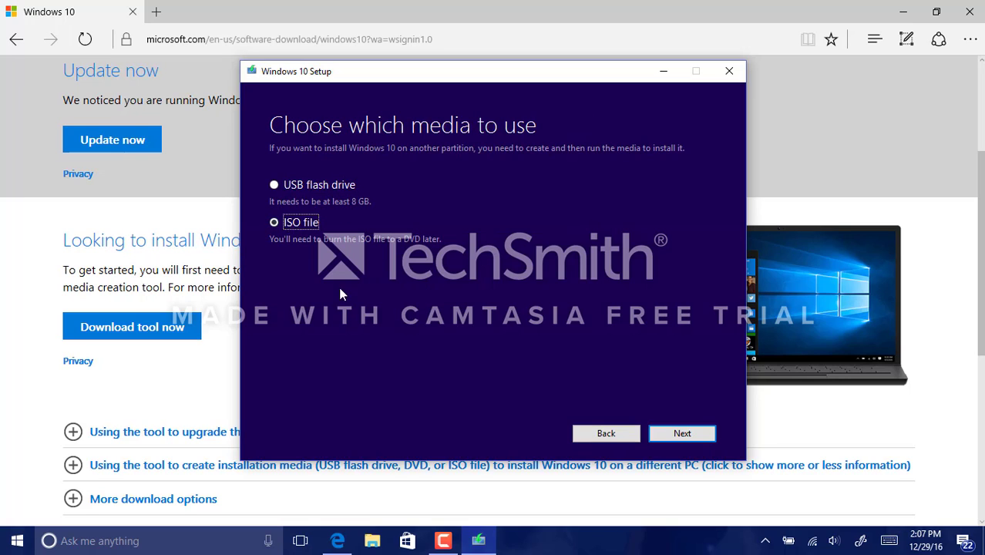
mouse_move(451, 532)
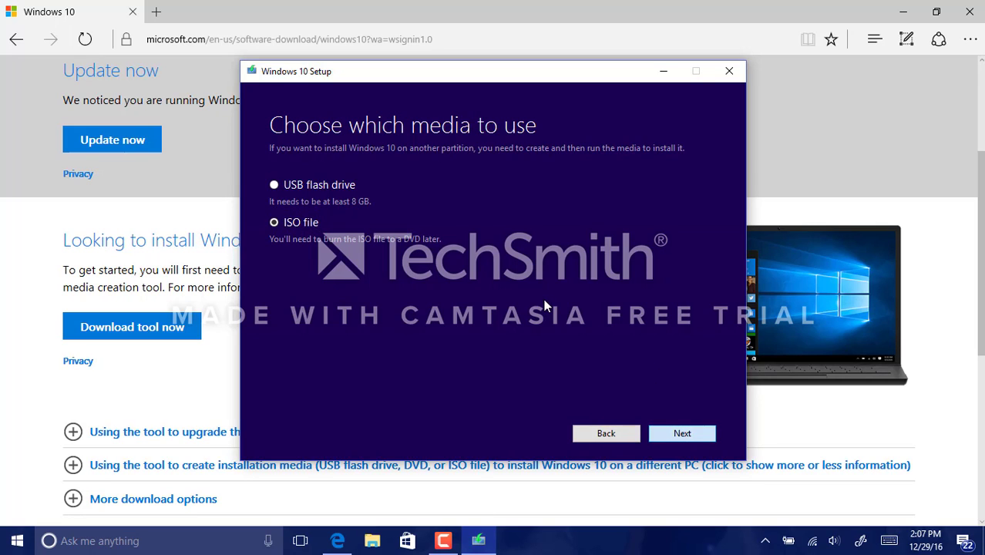
left_click(682, 433)
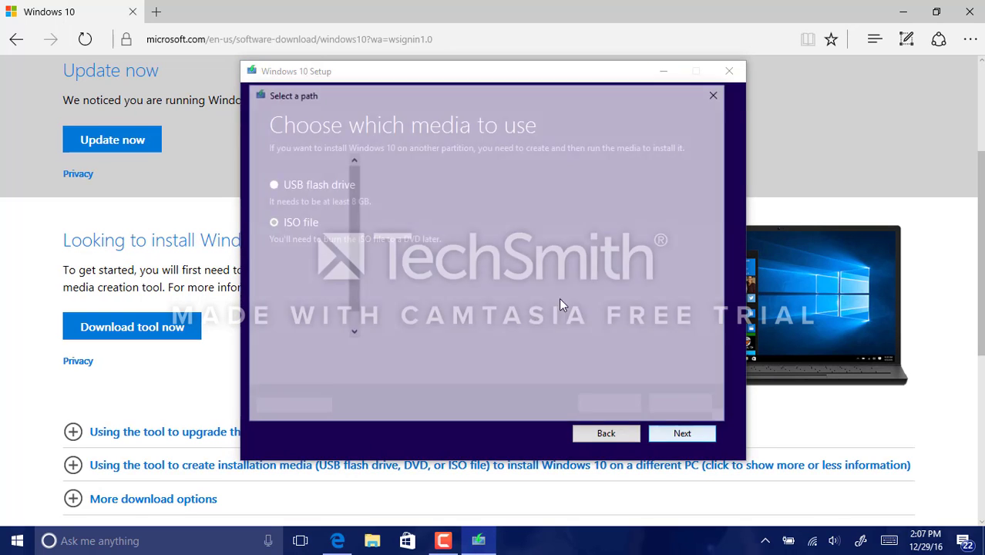
left_click(681, 432)
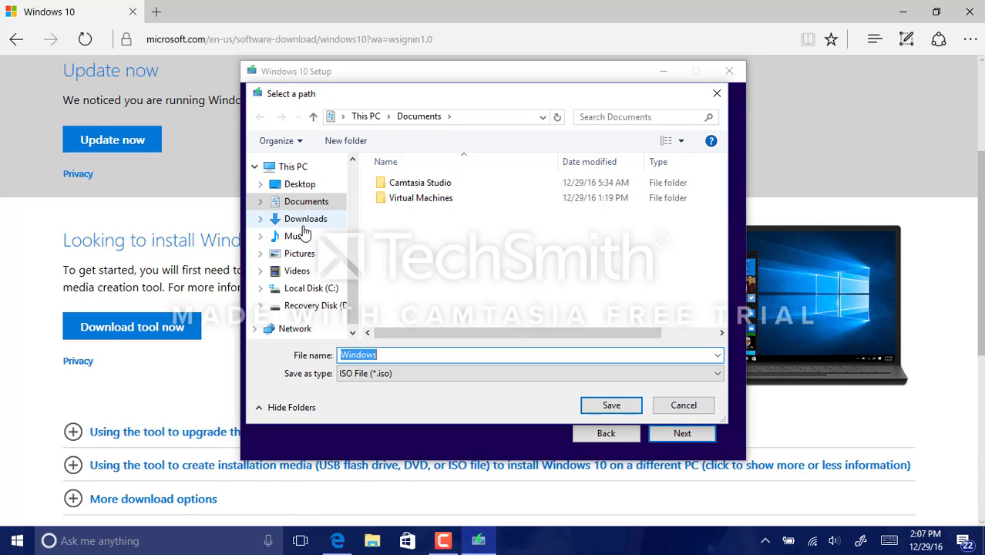
left_click(306, 219)
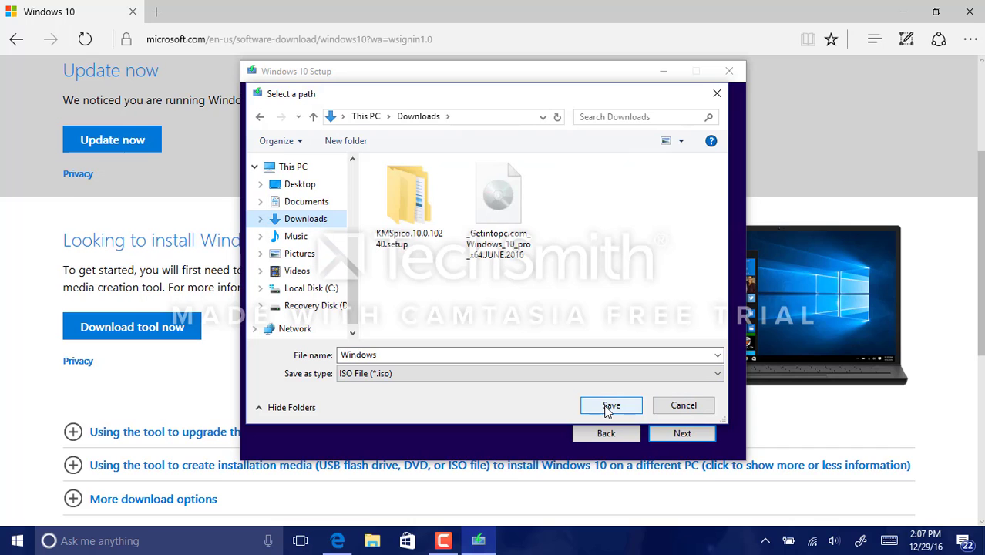
left_click(612, 406)
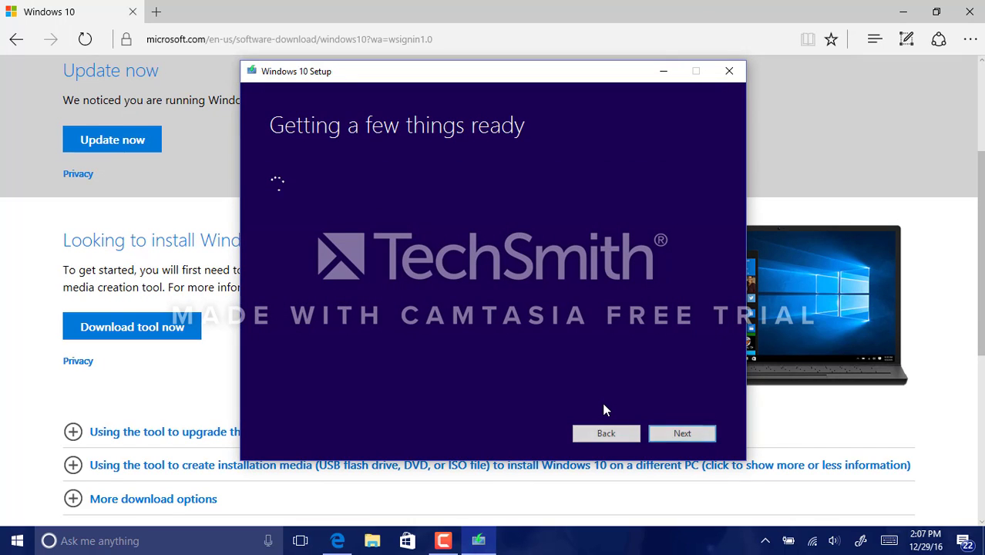
- Let the Windows 10 download run to 8% and nudge the Setup window down-right
left_click(682, 432)
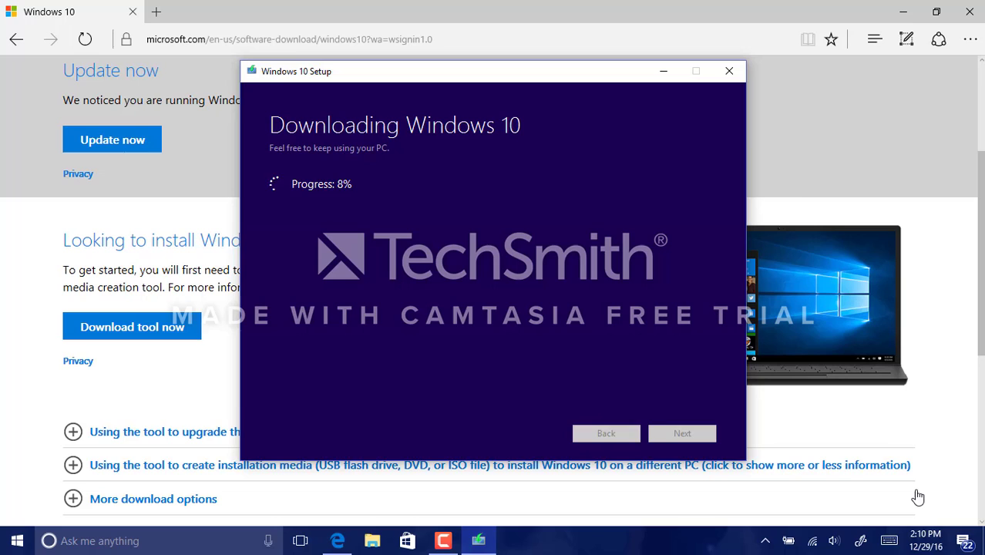
mouse_move(855, 355)
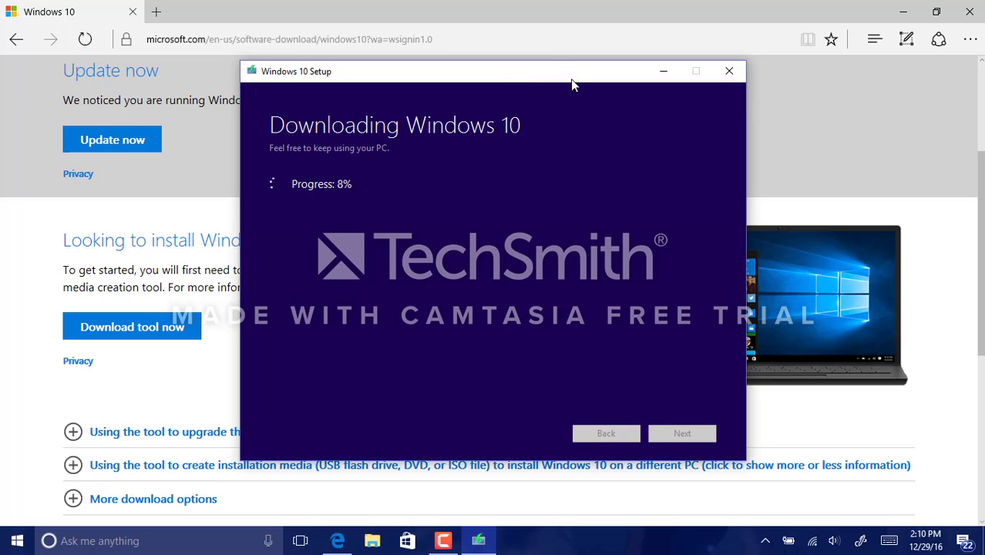
mouse_move(443, 177)
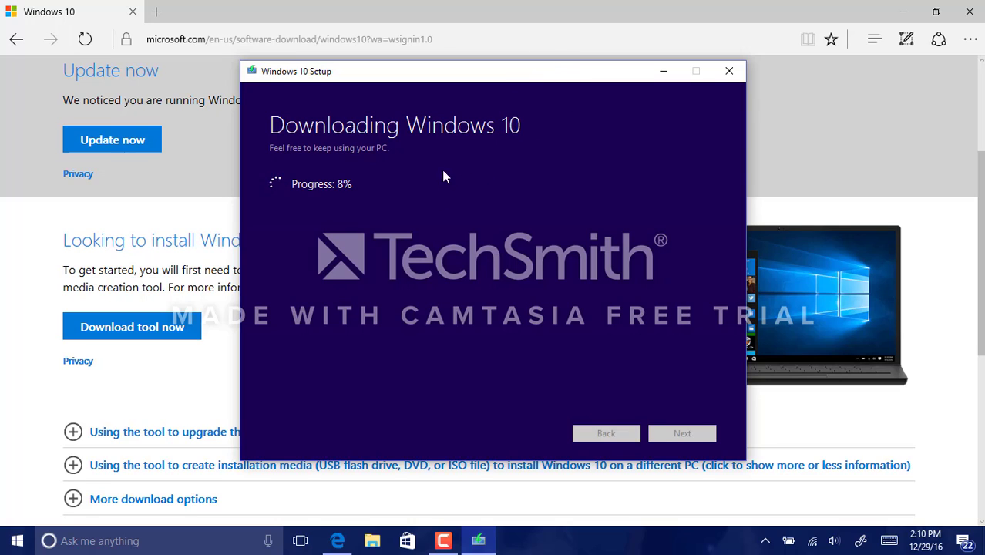
mouse_move(453, 286)
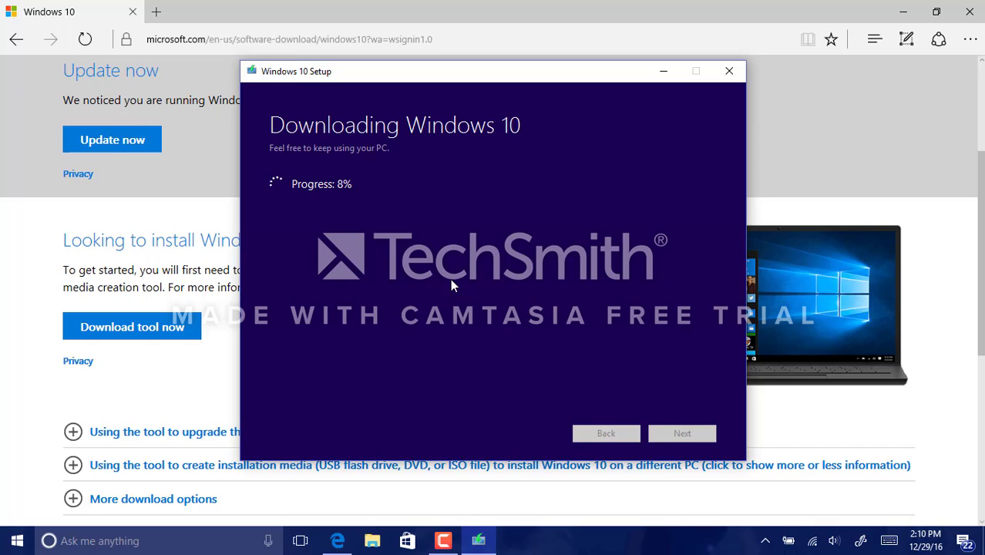
mouse_move(338, 255)
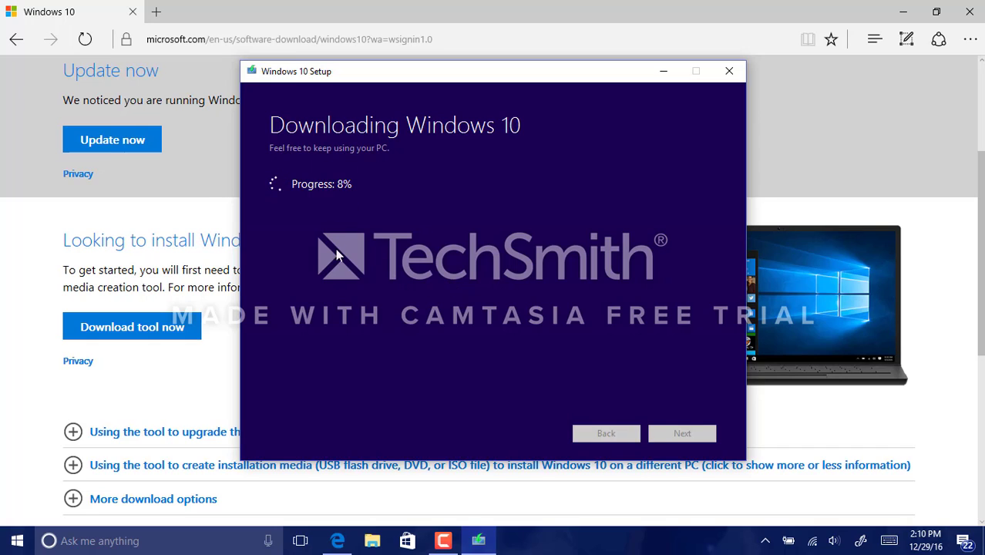
mouse_move(450, 170)
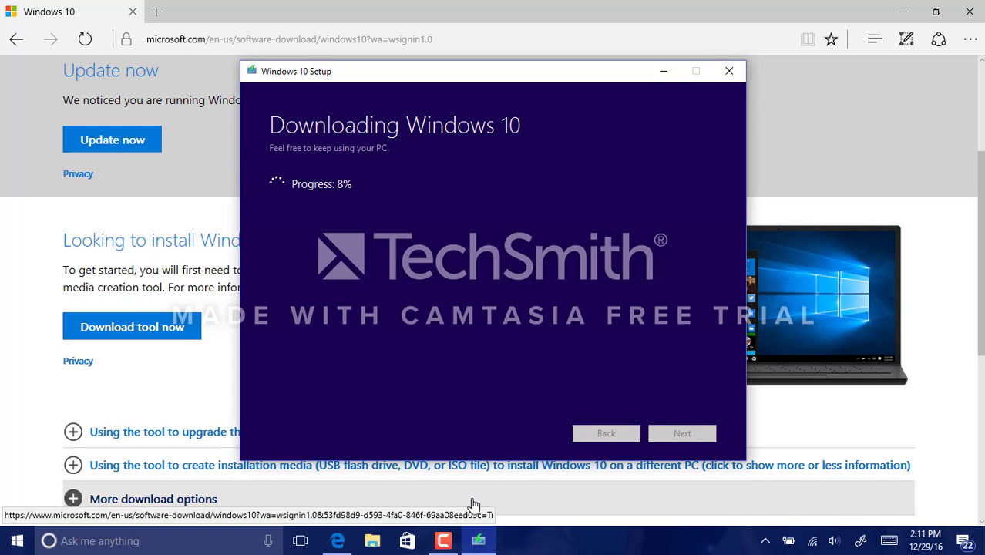
mouse_move(462, 251)
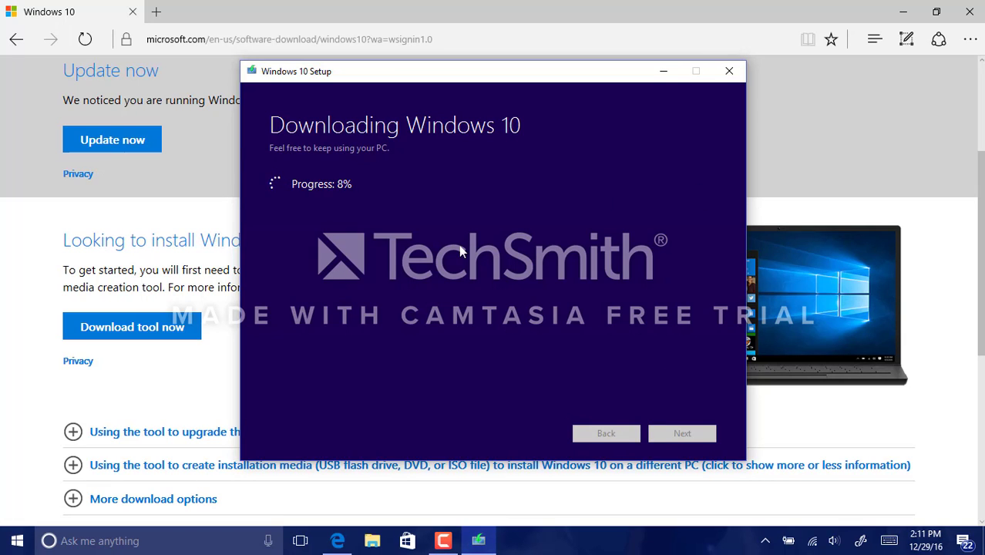
mouse_move(385, 183)
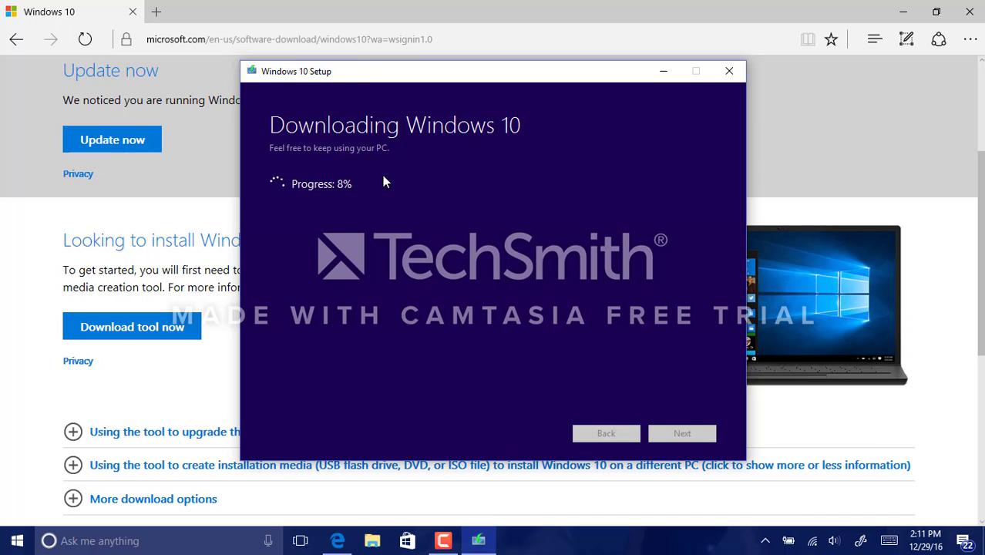
mouse_move(199, 110)
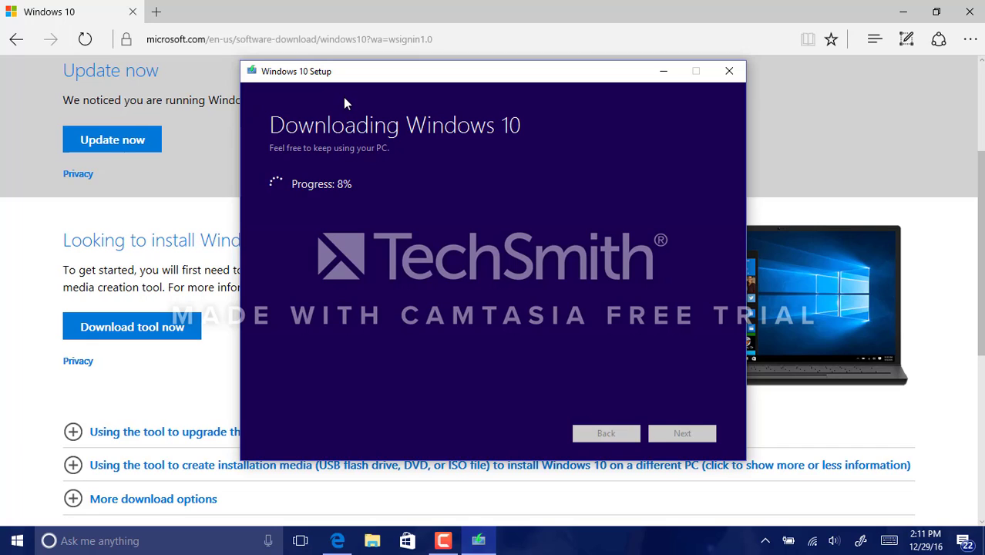
mouse_move(408, 74)
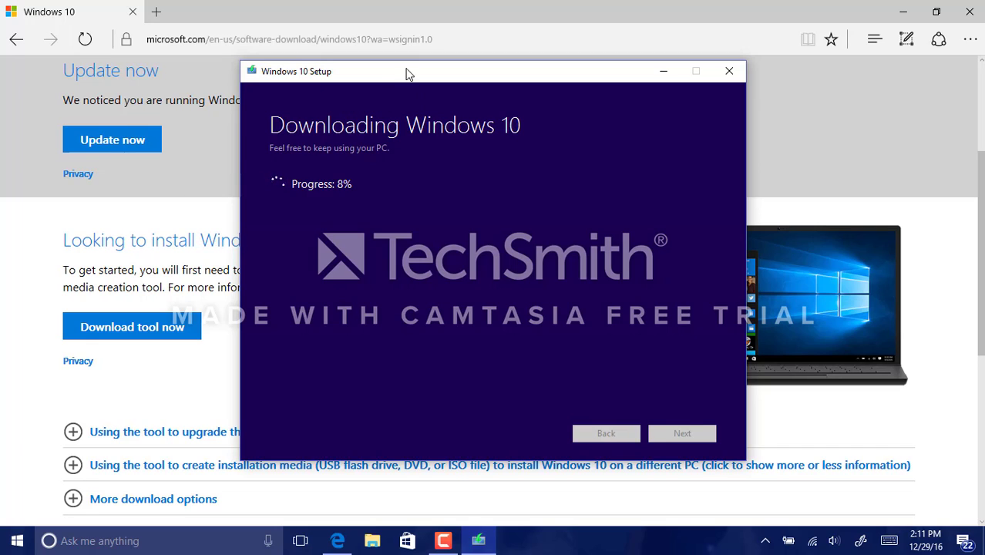
left_click_drag(409, 71, 437, 99)
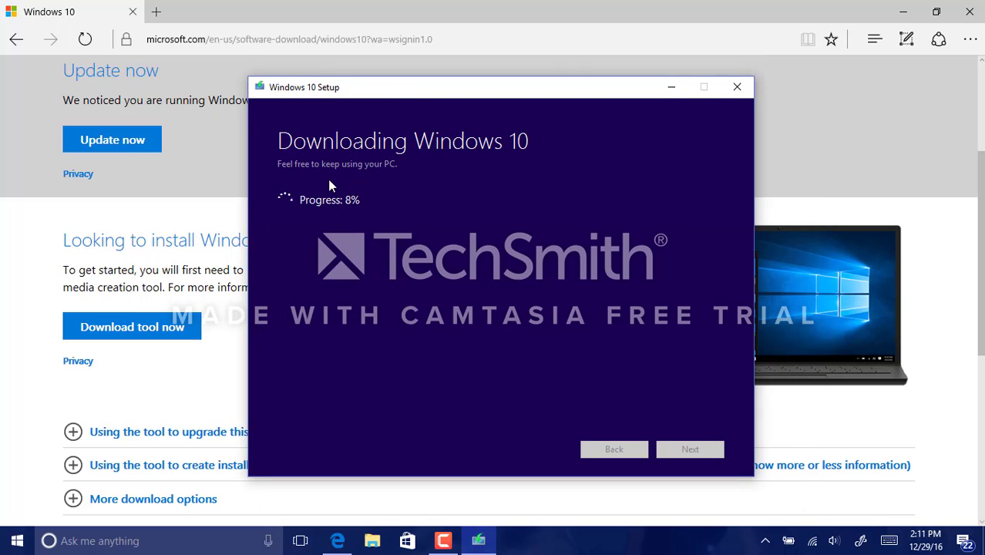
mouse_move(357, 146)
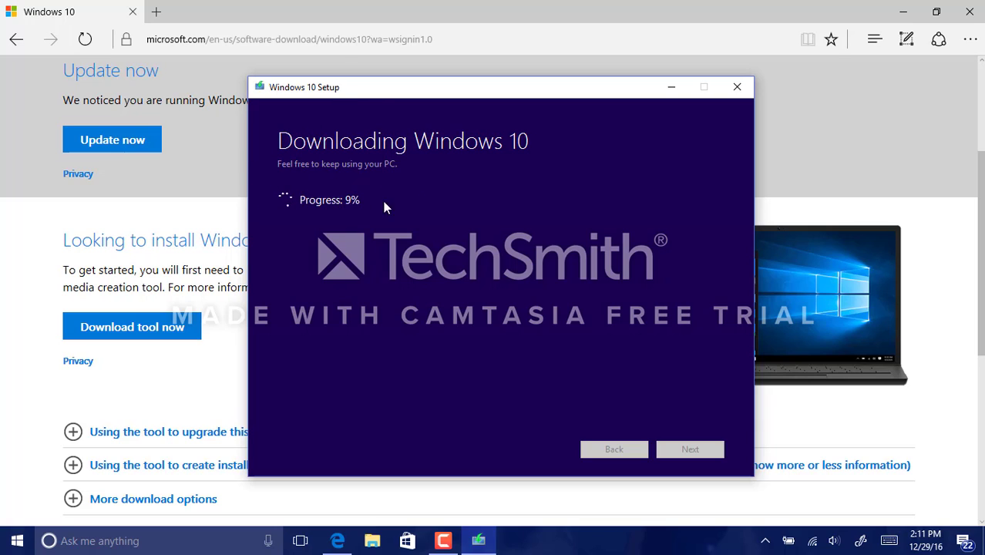
mouse_move(545, 255)
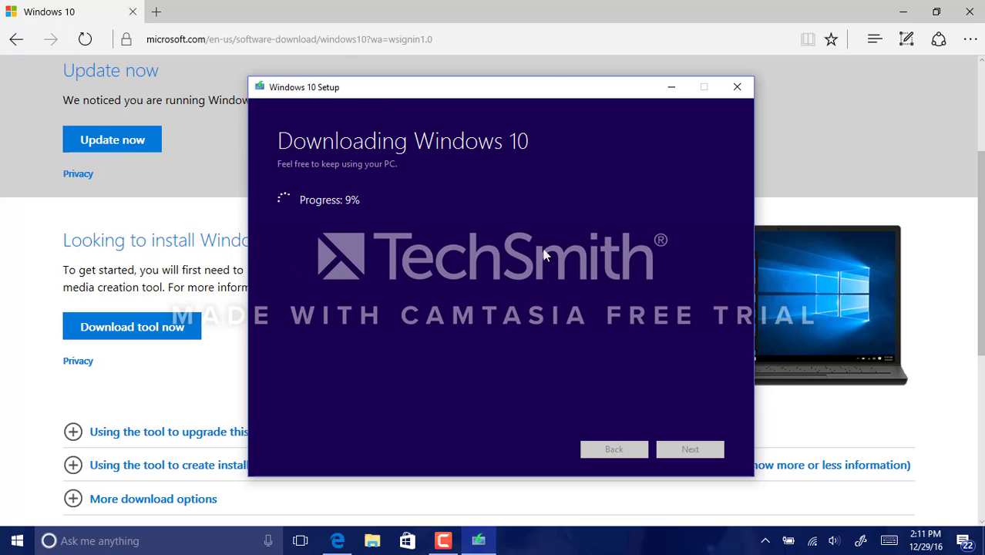
mouse_move(472, 118)
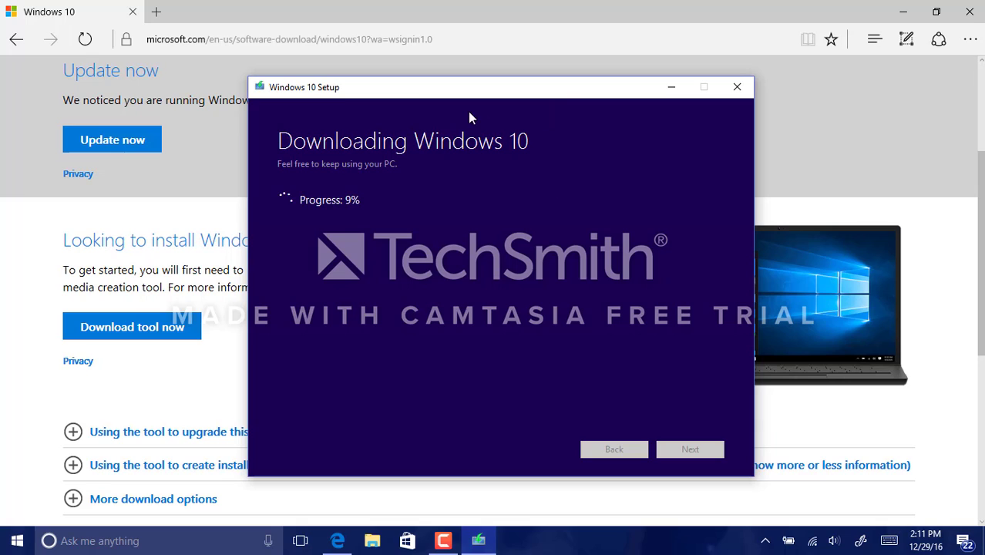
mouse_move(255, 109)
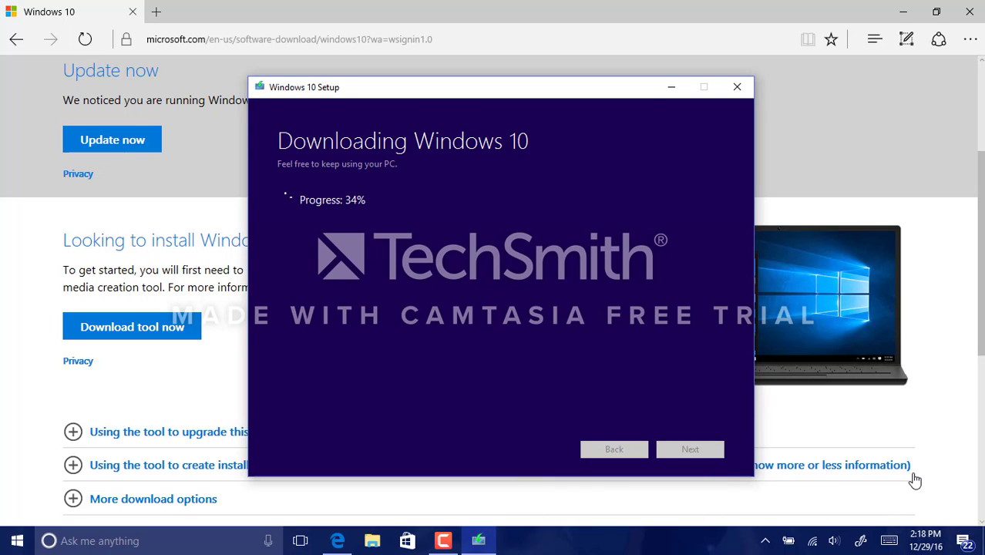
mouse_move(520, 223)
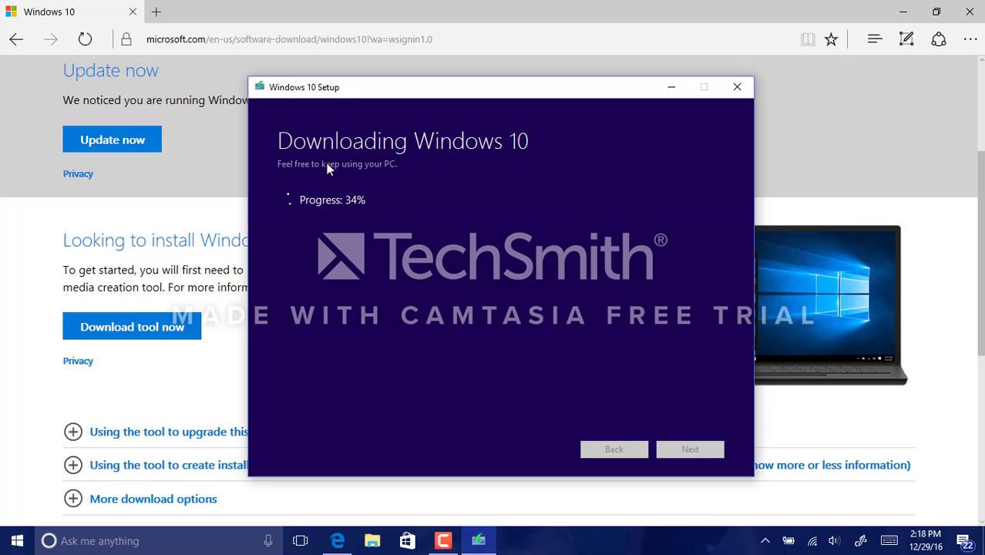
mouse_move(364, 195)
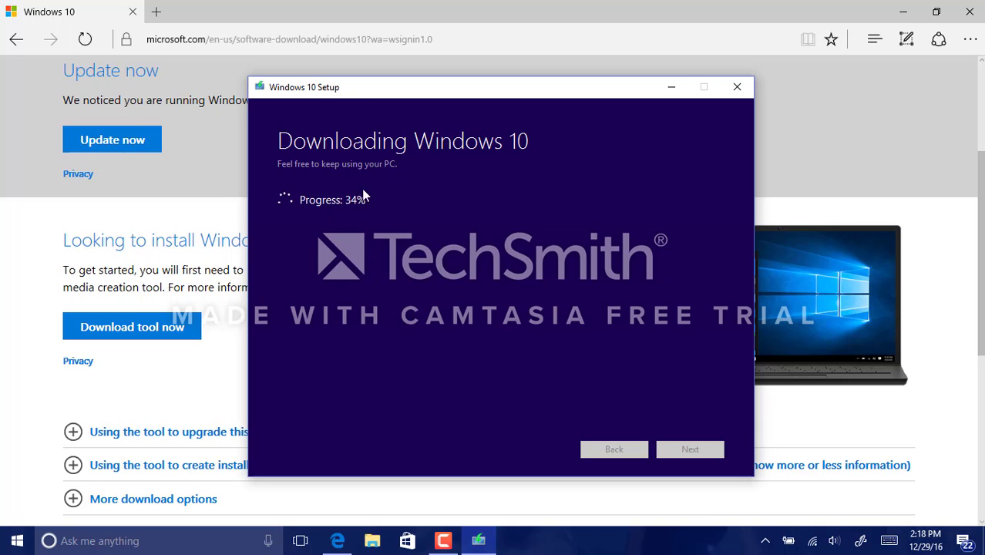
mouse_move(324, 160)
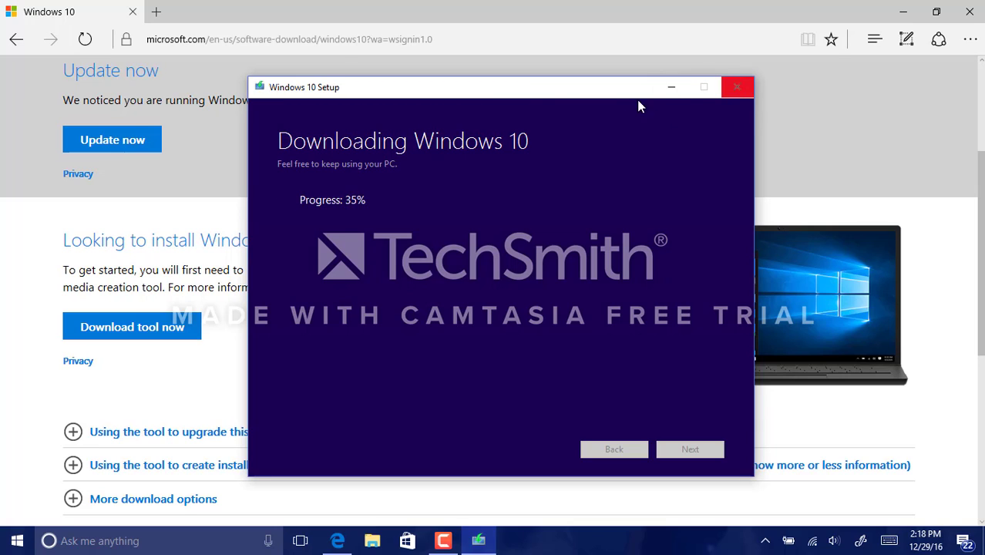
mouse_move(551, 131)
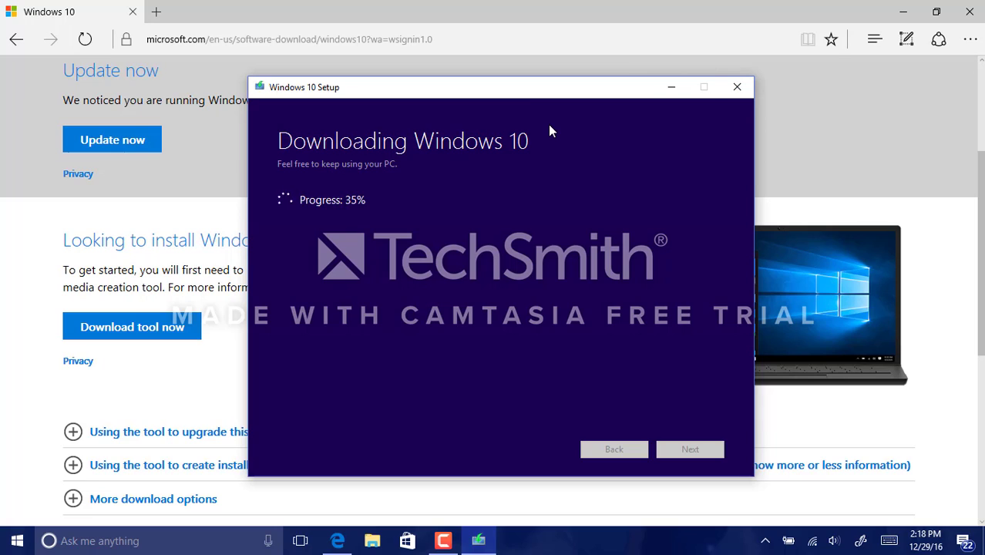
mouse_move(451, 83)
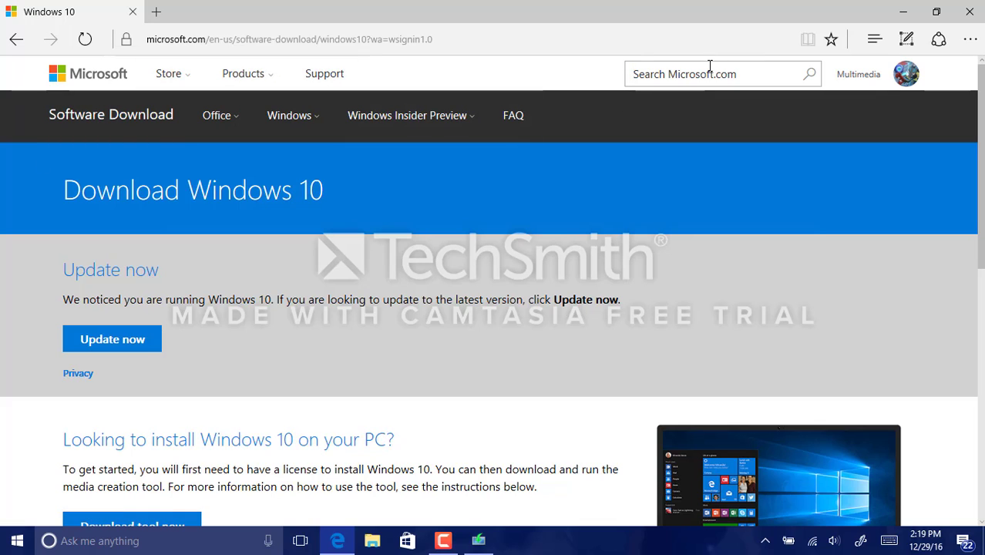
- Open the Windows 10 help page via Support > Windows Help, then restore the Setup window
type("windows")
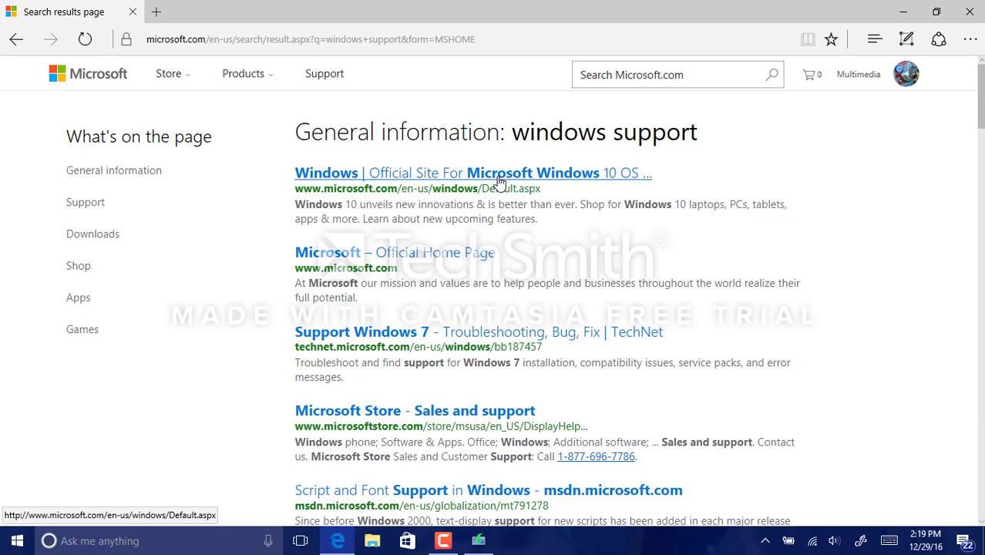
left_click(471, 173)
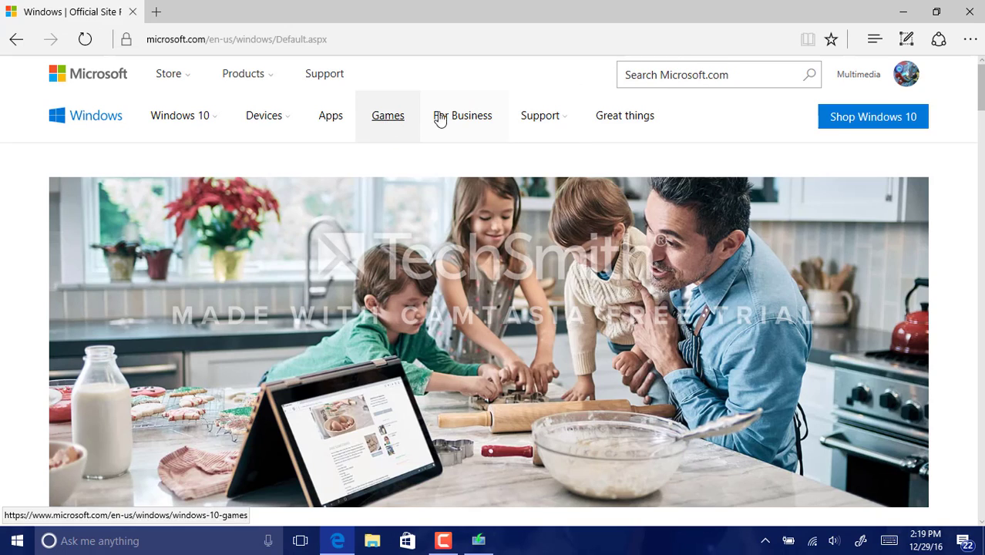
mouse_move(539, 115)
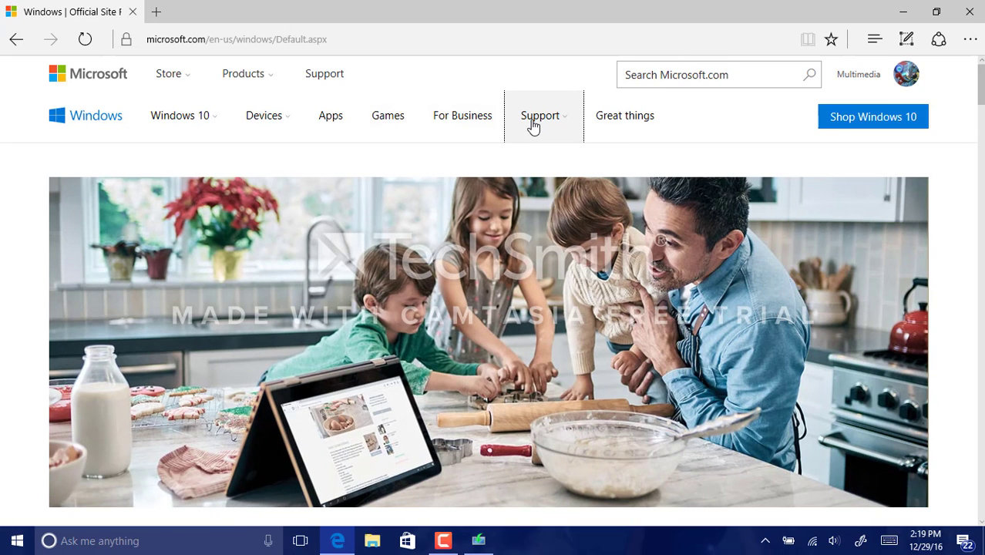
left_click(540, 116)
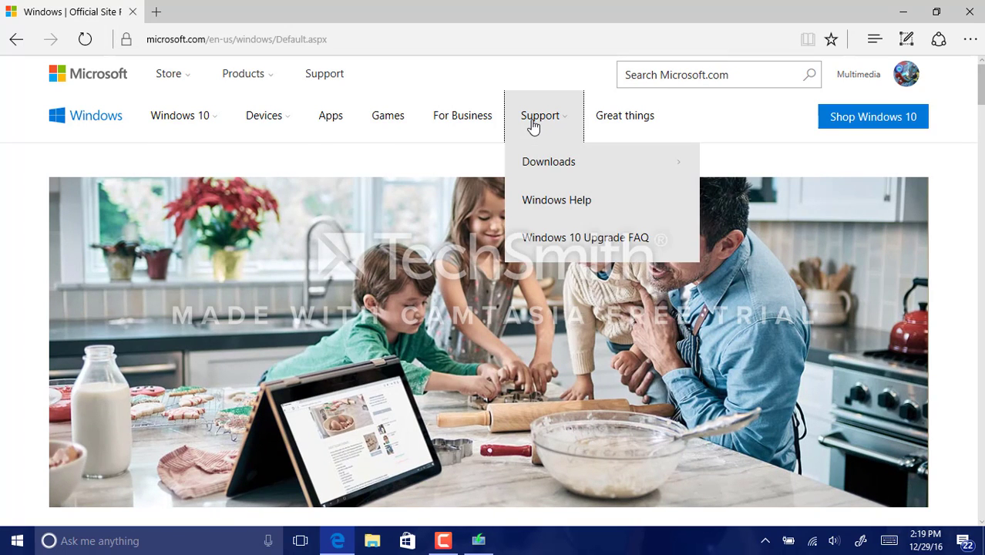
mouse_move(548, 161)
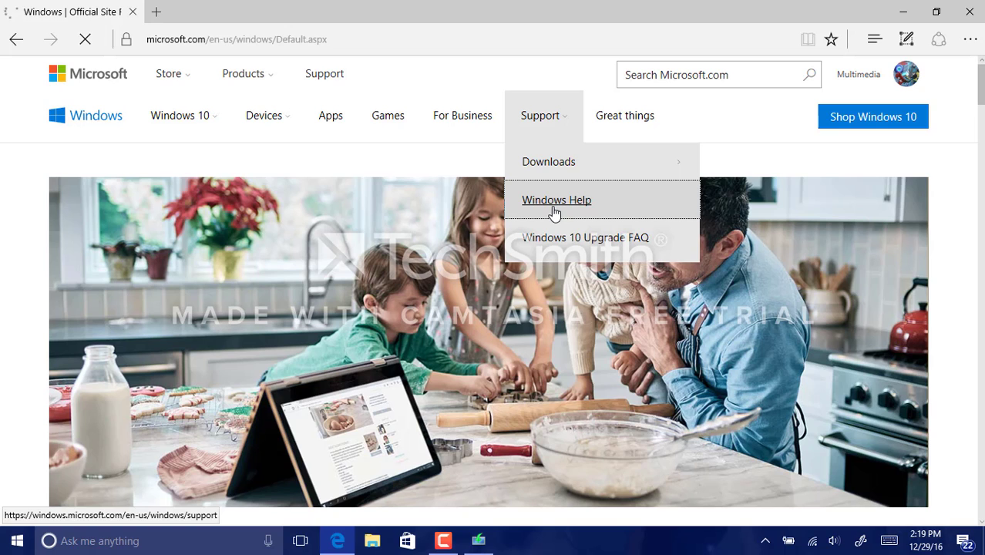
left_click(557, 200)
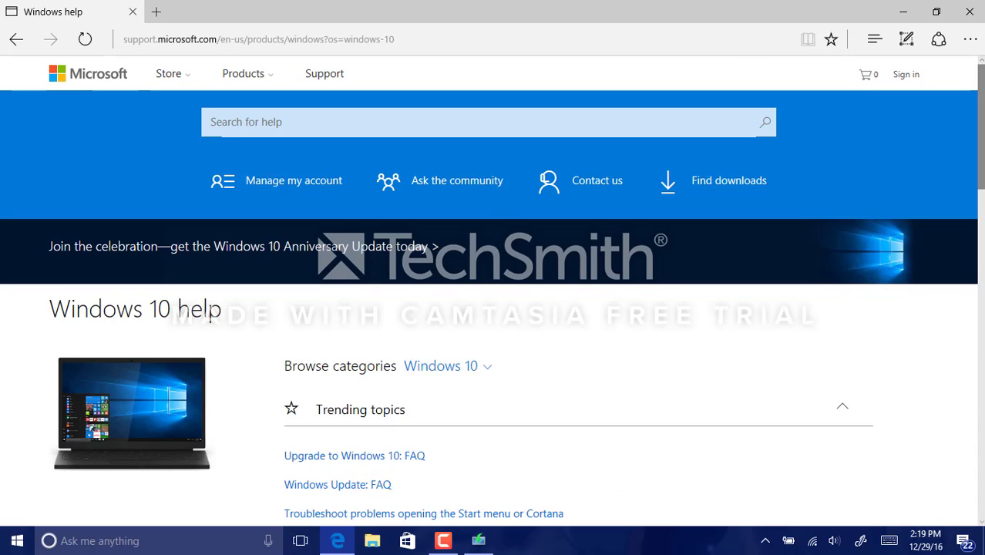
scroll("down", 3)
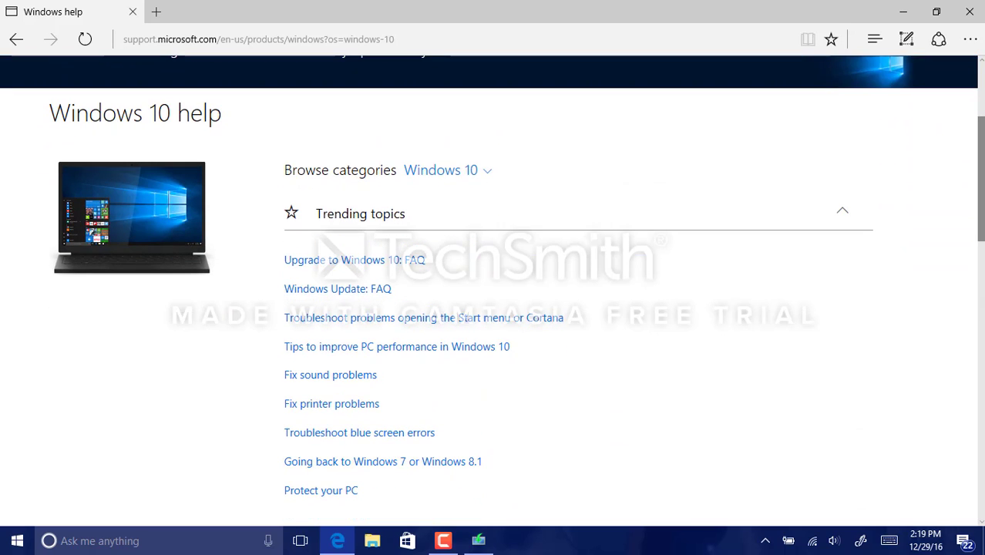
mouse_move(478, 540)
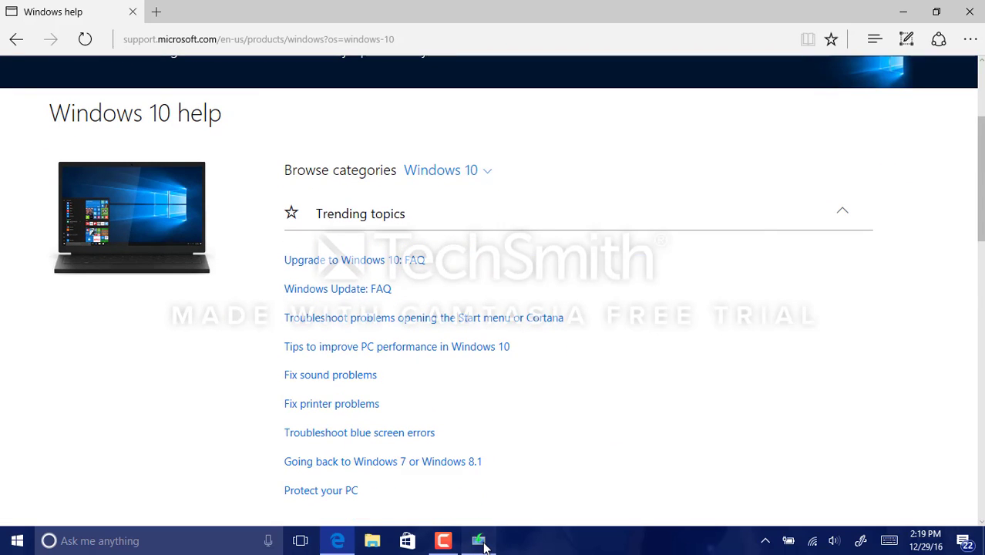
left_click(478, 540)
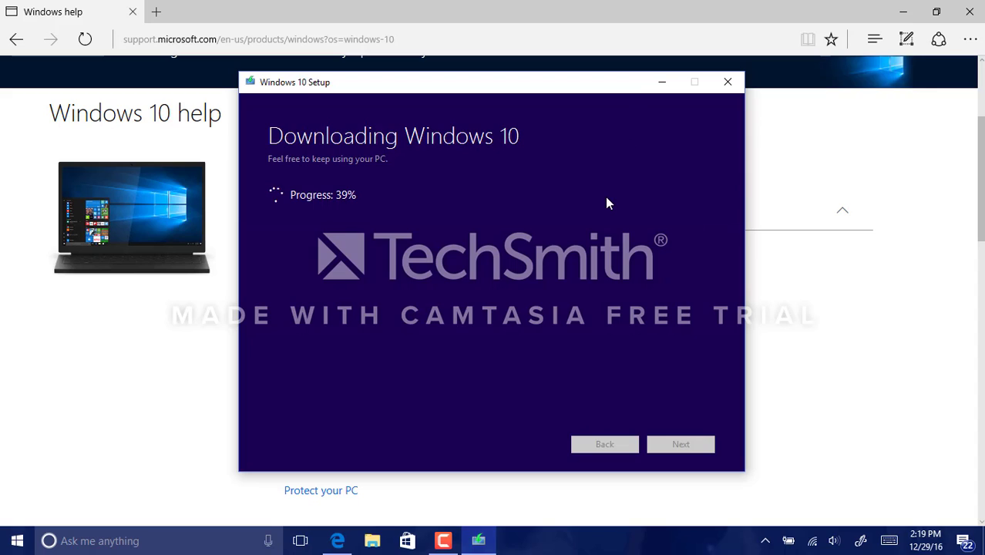
mouse_move(432, 224)
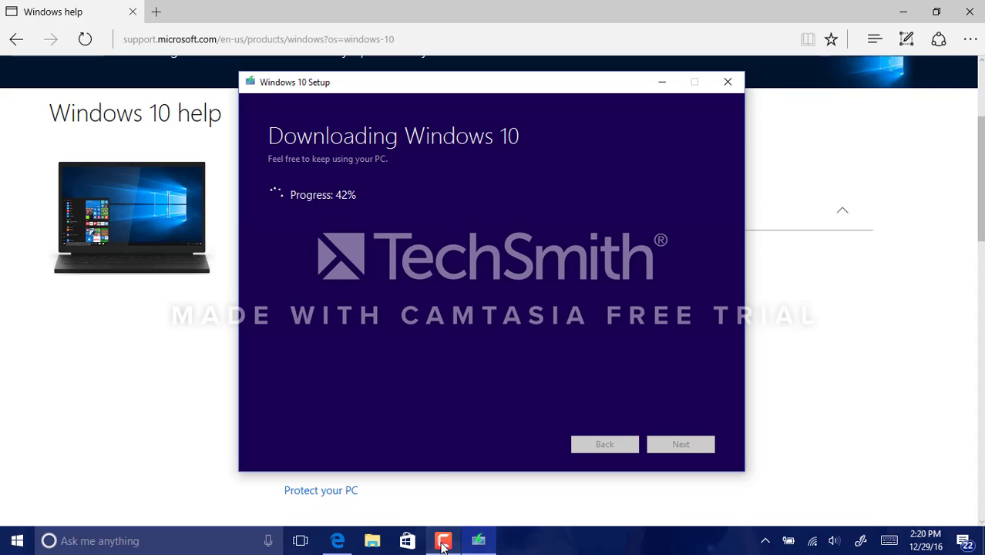
- Keep the Windows 10 download running as progress climbs from 39% to about 66%
left_click(443, 541)
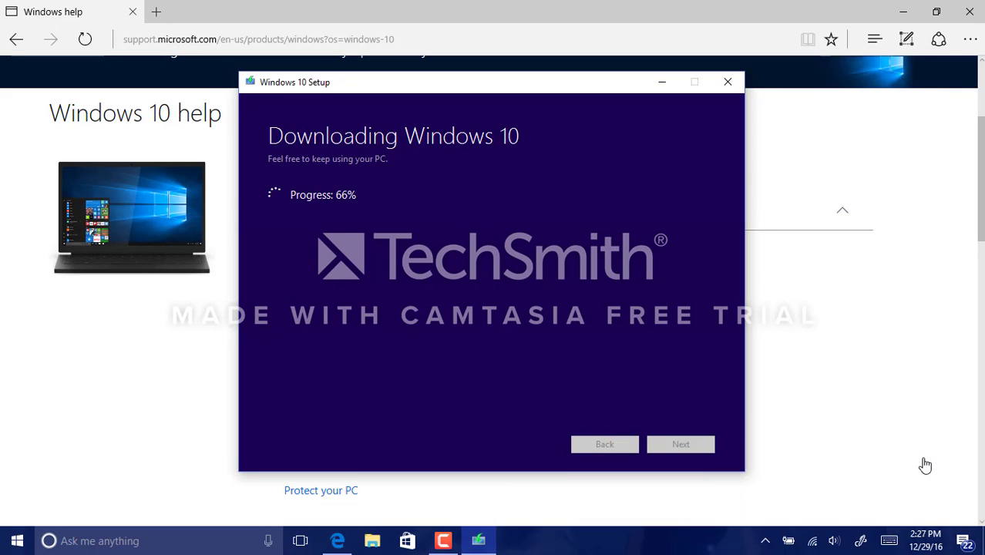
mouse_move(342, 204)
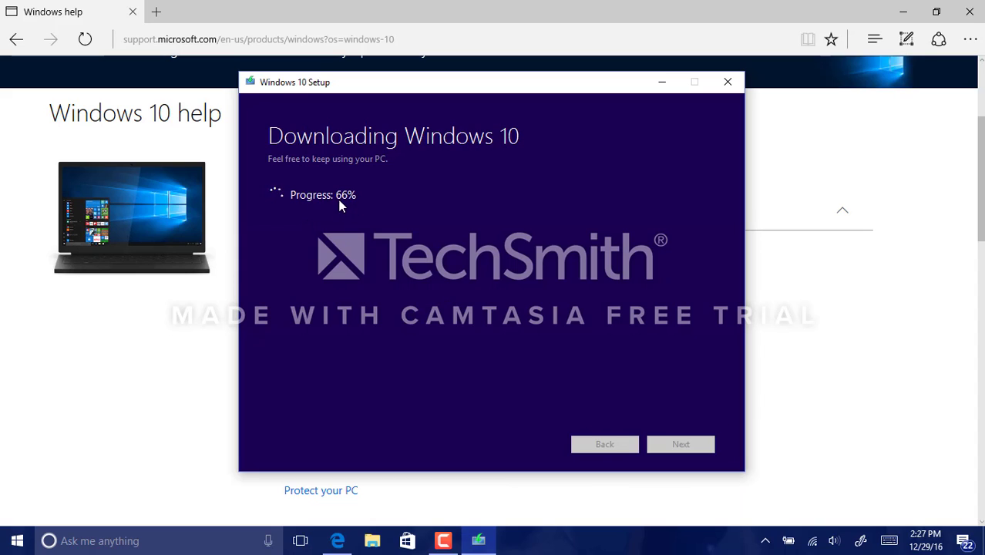
mouse_move(331, 248)
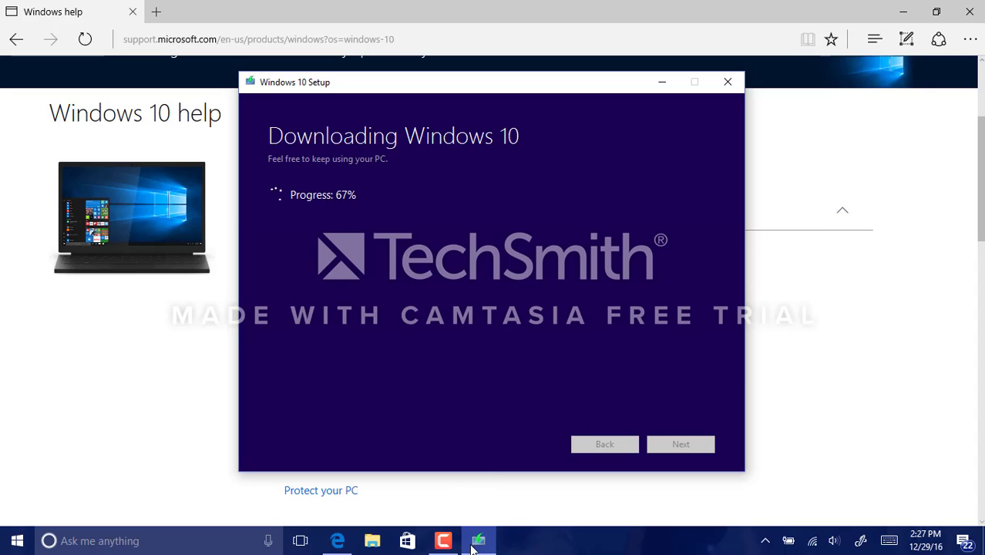
mouse_move(479, 540)
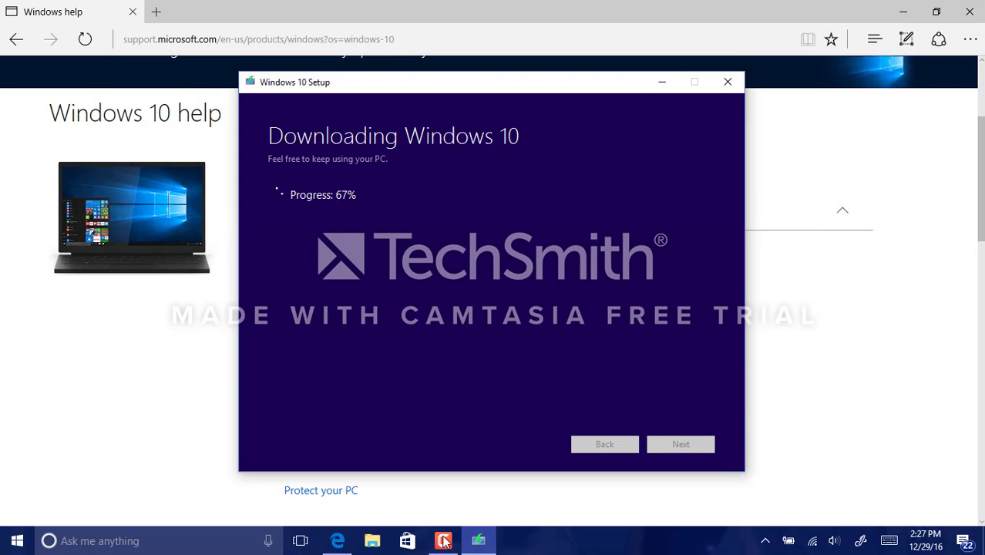
- Keep the Setup window open while the download is verified and media creation starts
left_click(443, 540)
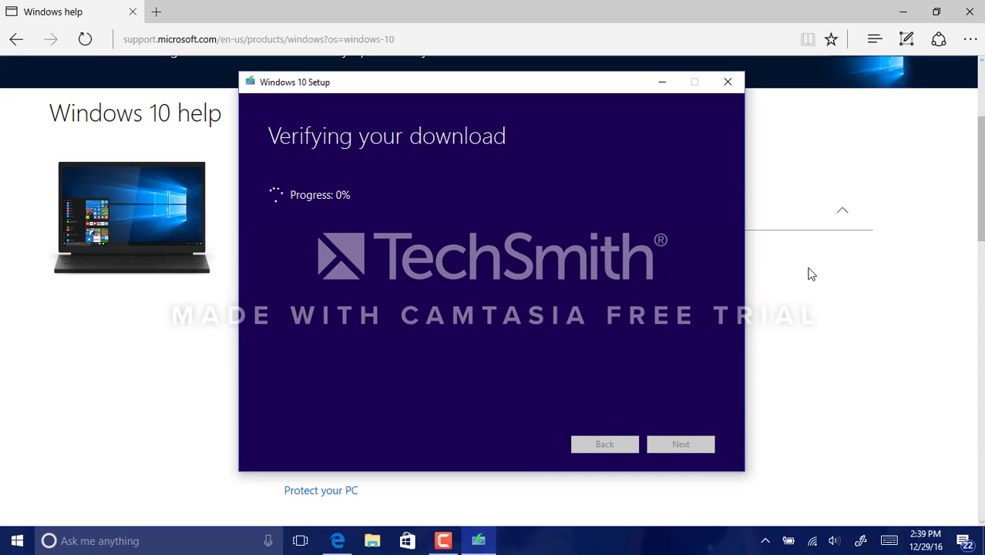
mouse_move(267, 127)
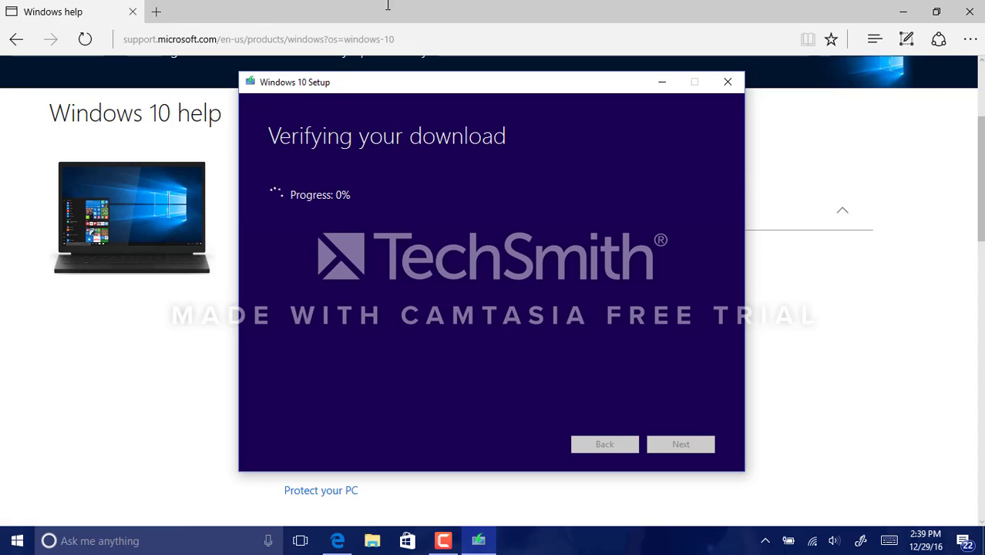
mouse_move(399, 172)
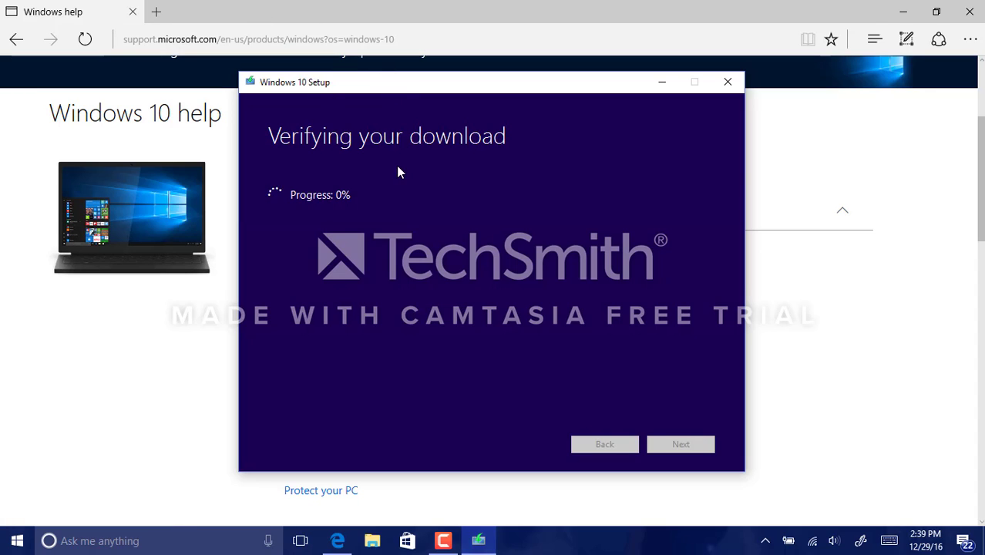
mouse_move(452, 276)
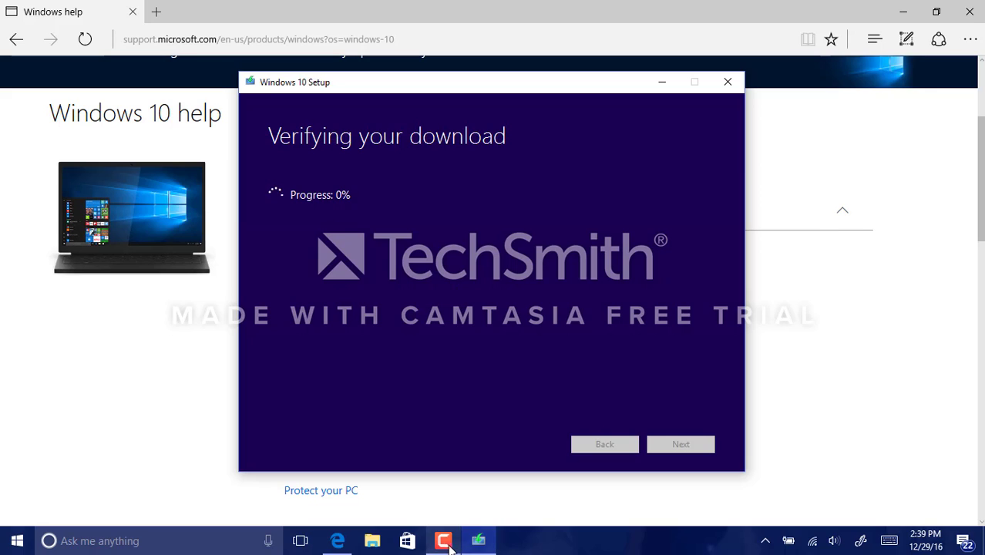
left_click(444, 540)
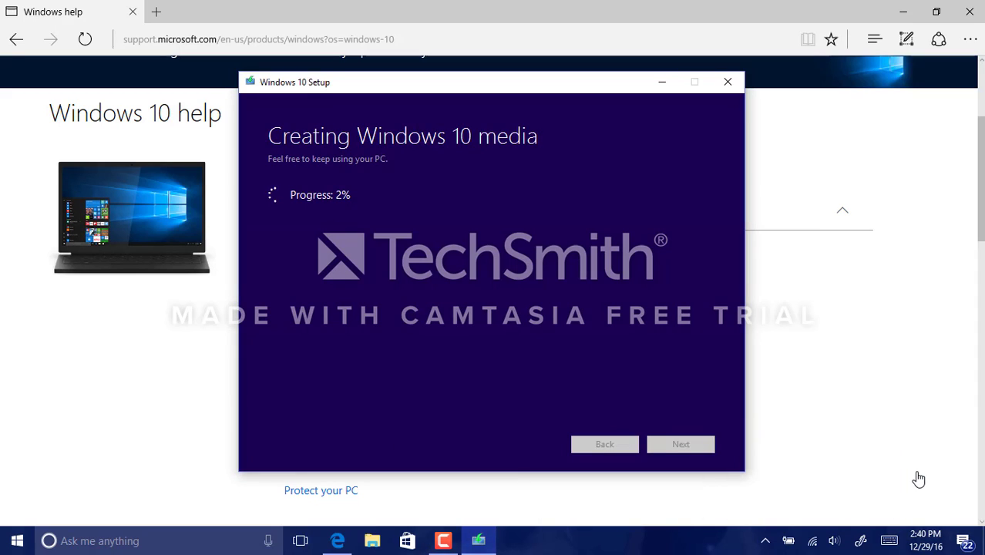
mouse_move(455, 271)
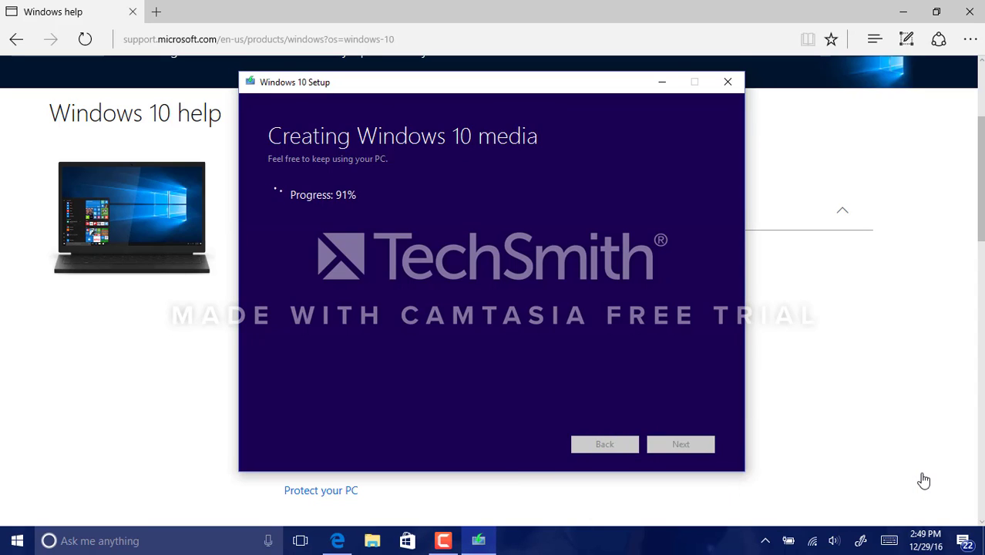
mouse_move(539, 490)
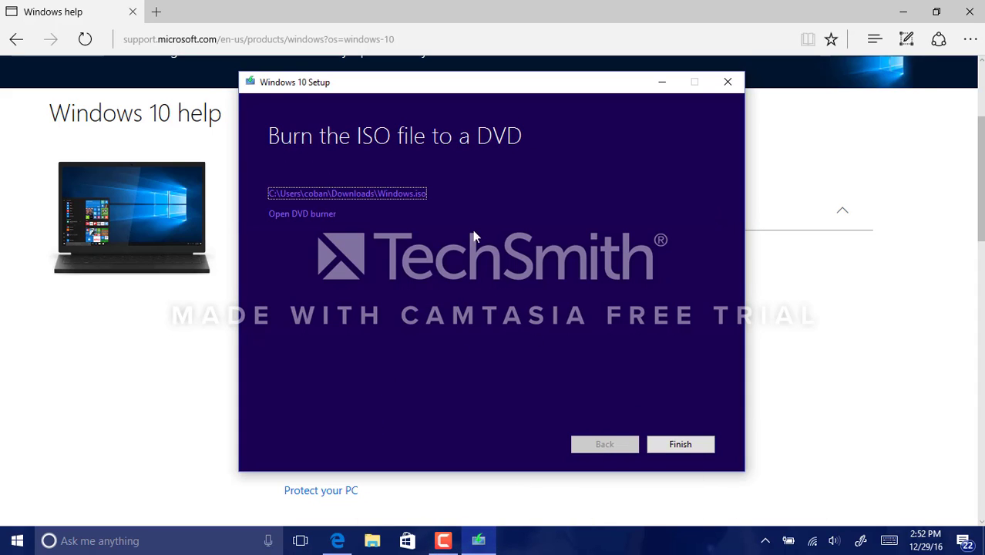
- Finish Windows 10 Setup after the ISO is created so it cleans up and closes
left_click(680, 444)
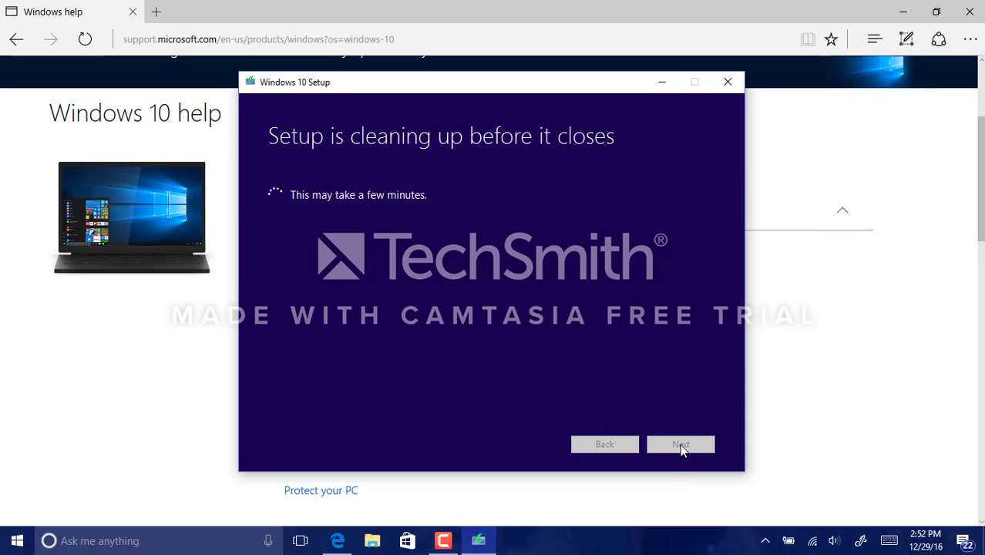
mouse_move(646, 399)
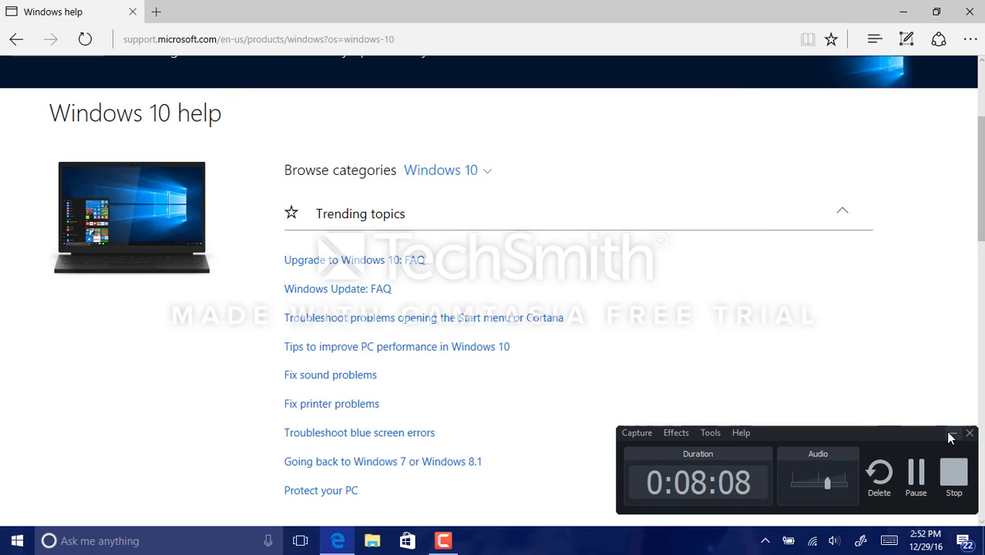
left_click(952, 435)
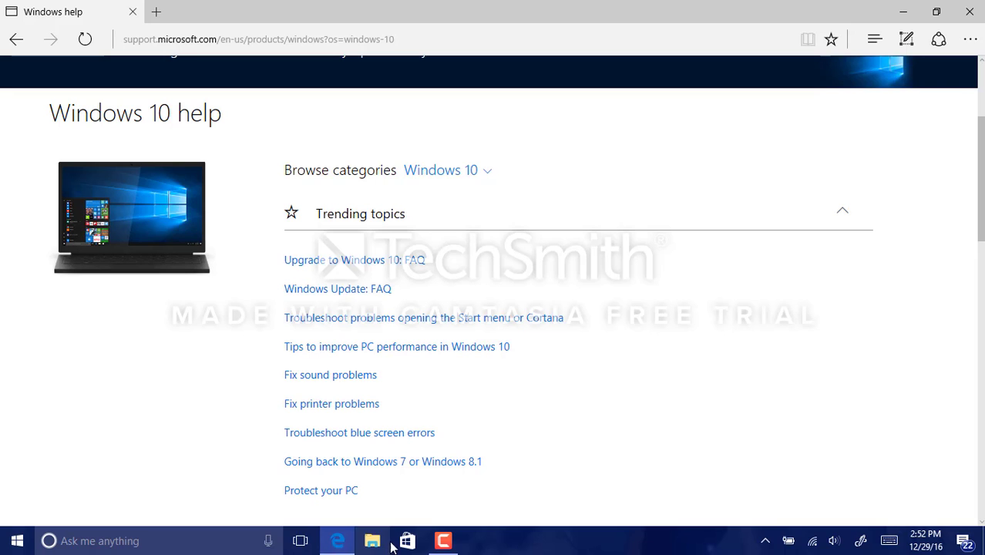
left_click(373, 541)
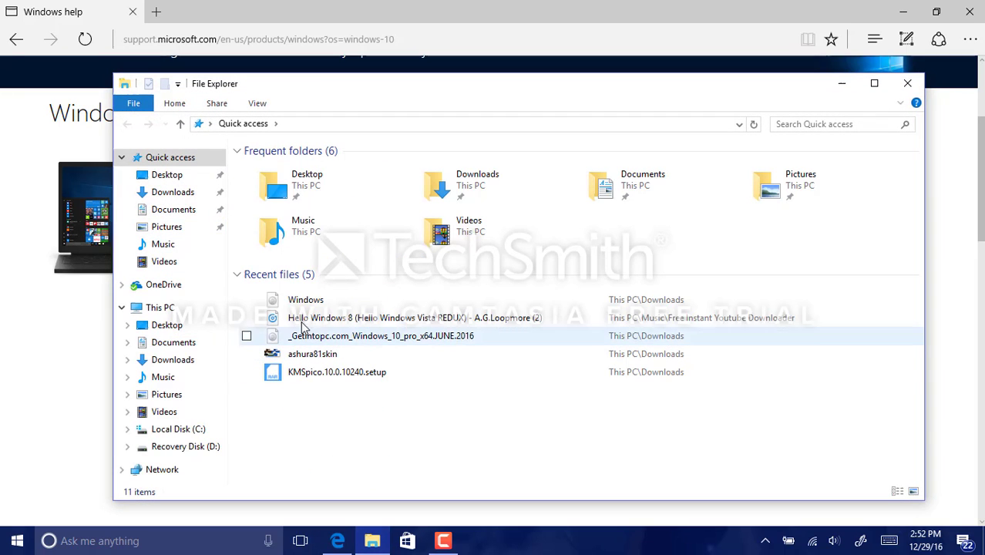
left_click(160, 307)
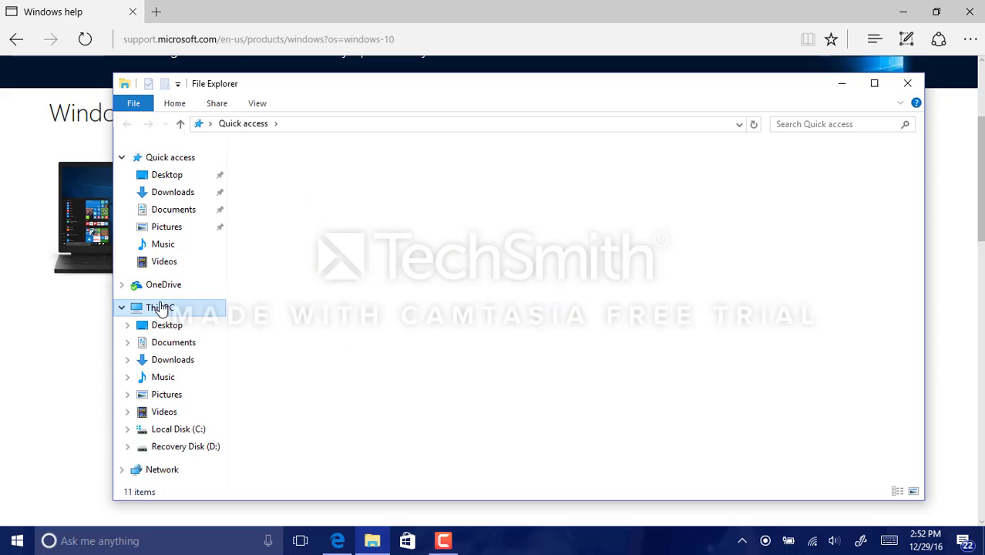
left_click(160, 307)
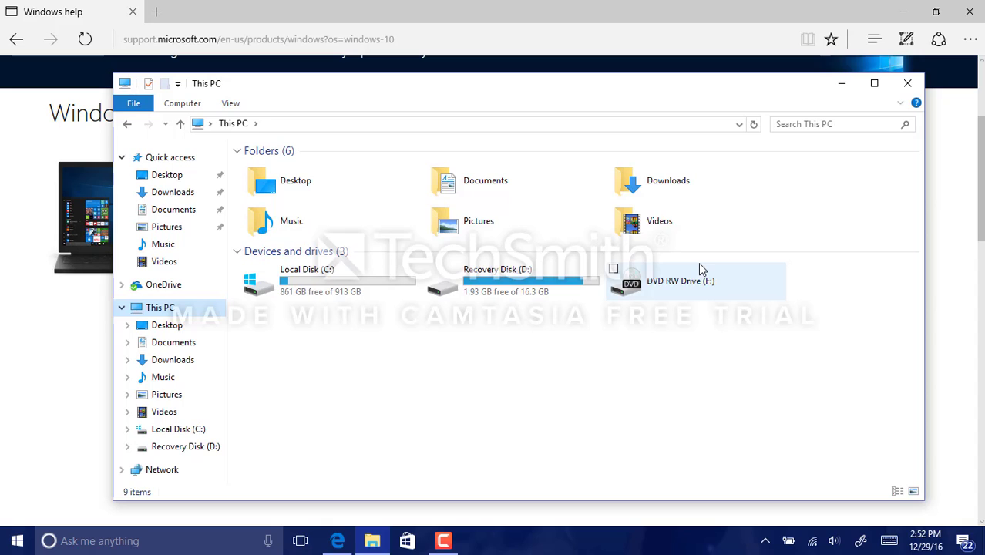
left_click(659, 418)
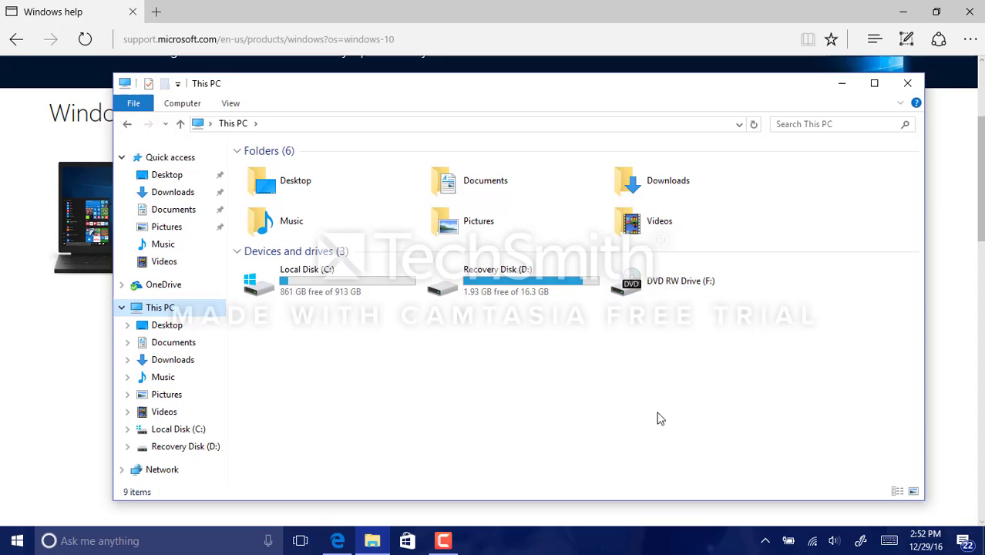
mouse_move(266, 384)
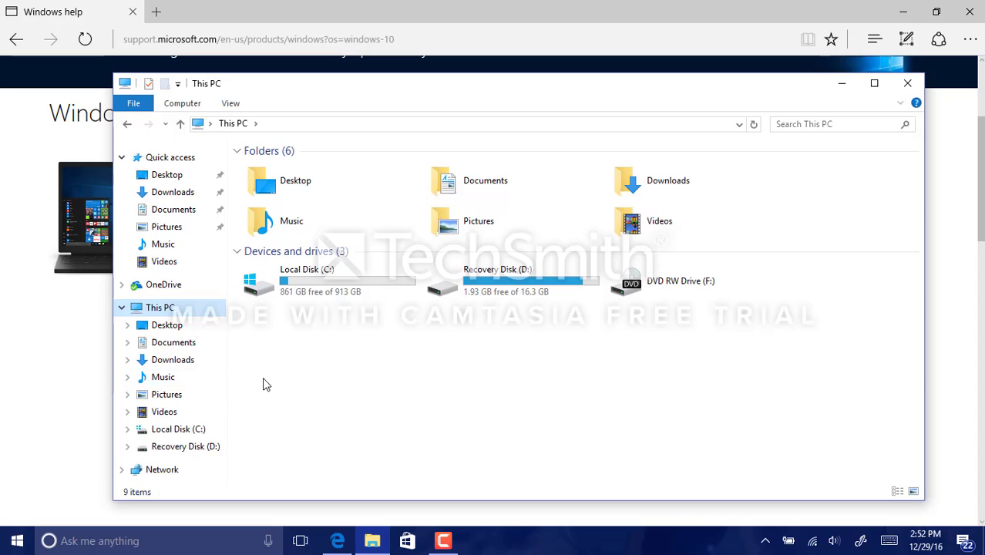
mouse_move(177, 189)
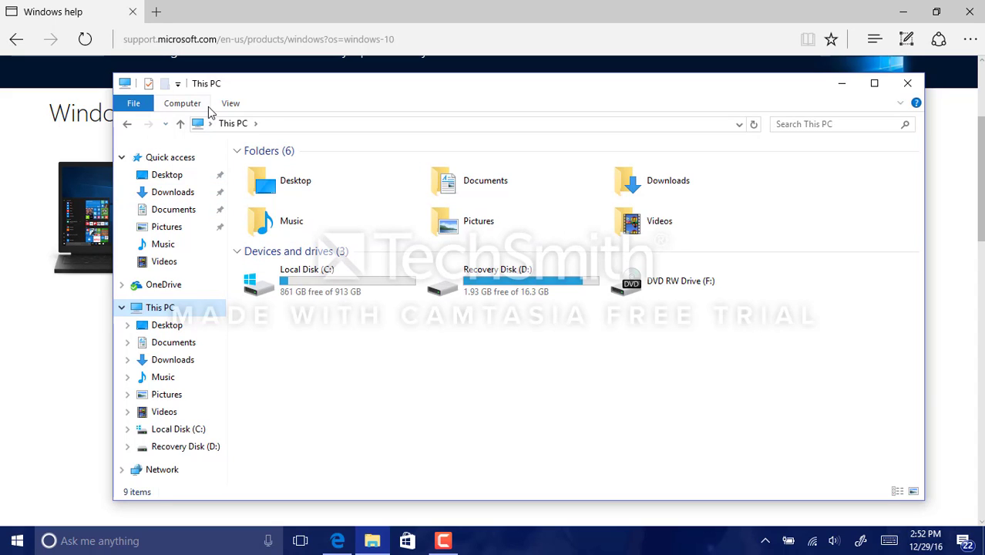
mouse_move(227, 114)
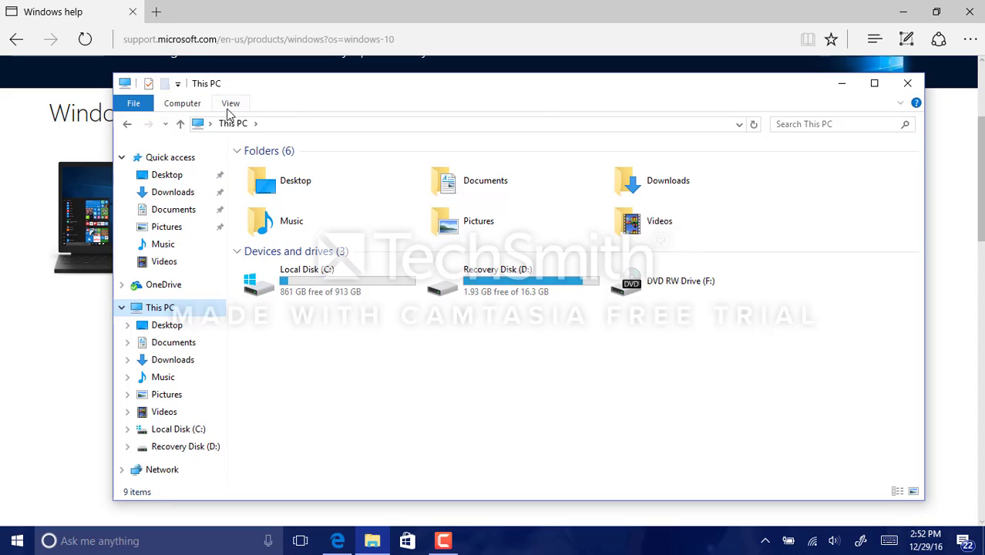
left_click(182, 103)
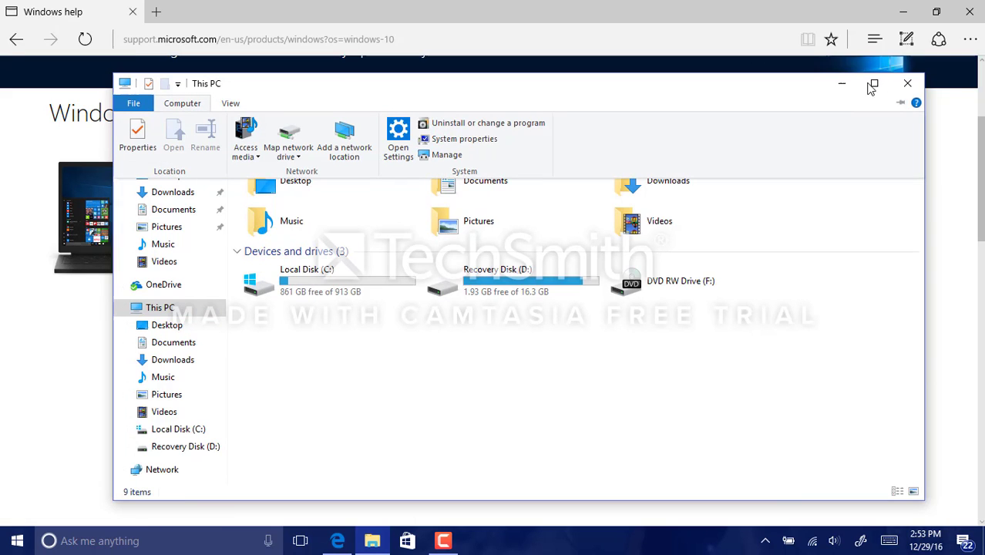
left_click(907, 83)
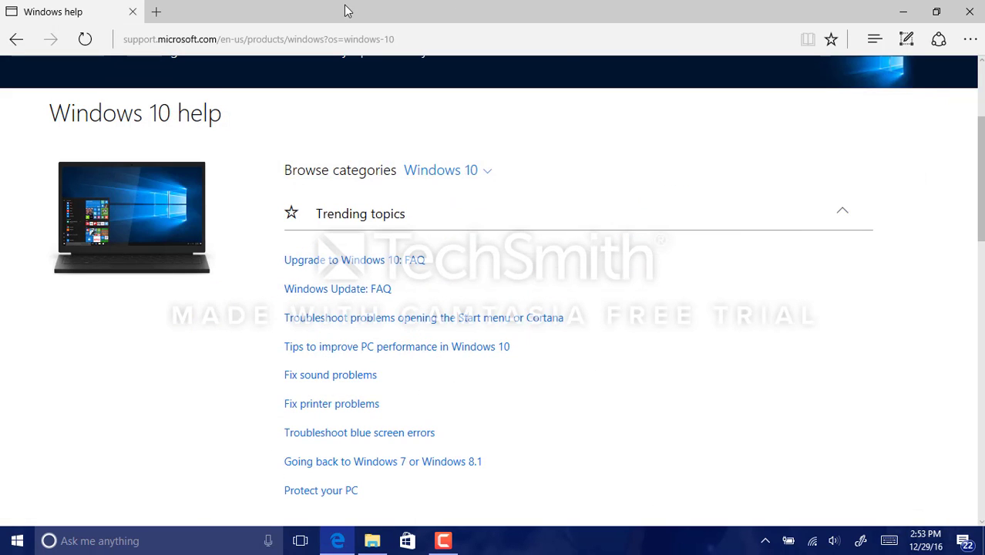
- Bring Edge to the front and go back from the can't-reach-this-page error
left_click(85, 39)
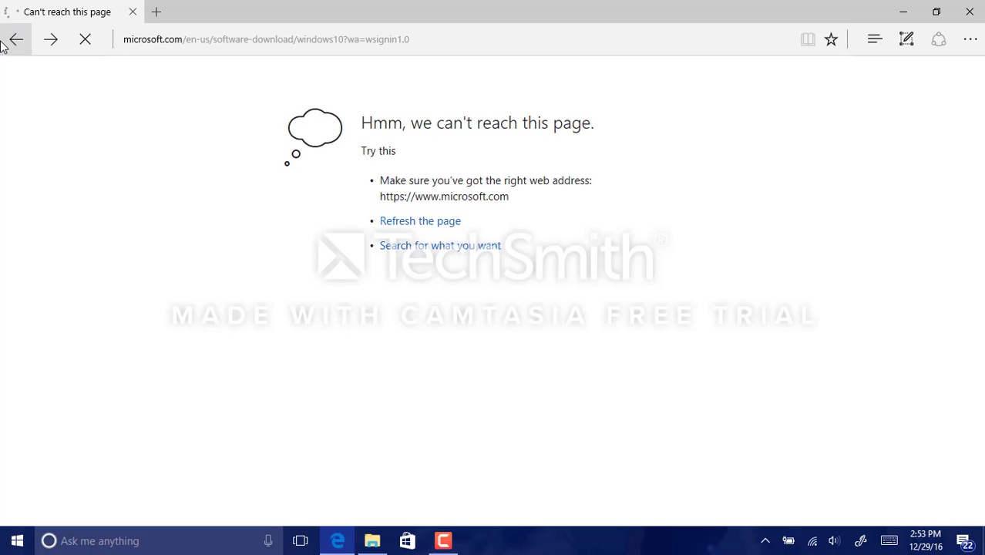
left_click(440, 245)
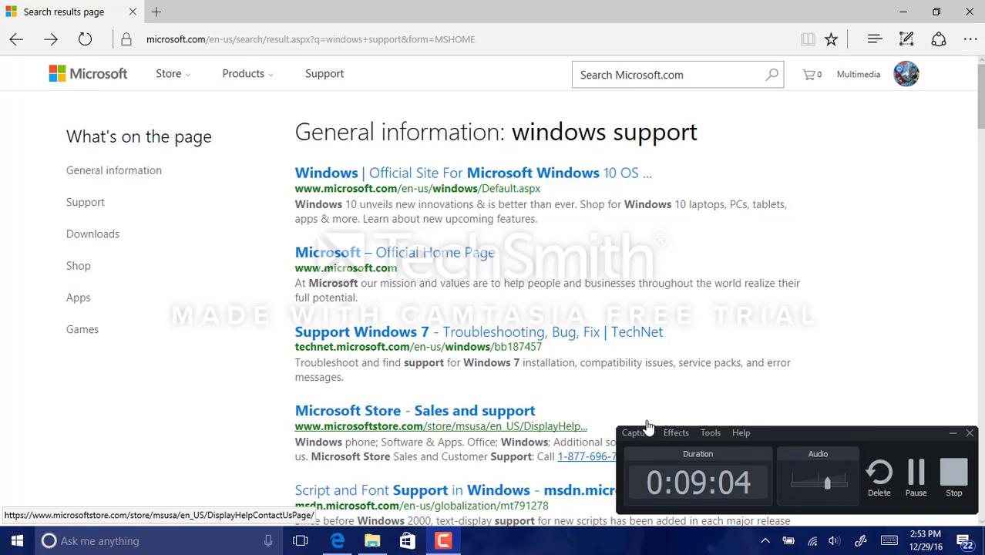
mouse_move(891, 445)
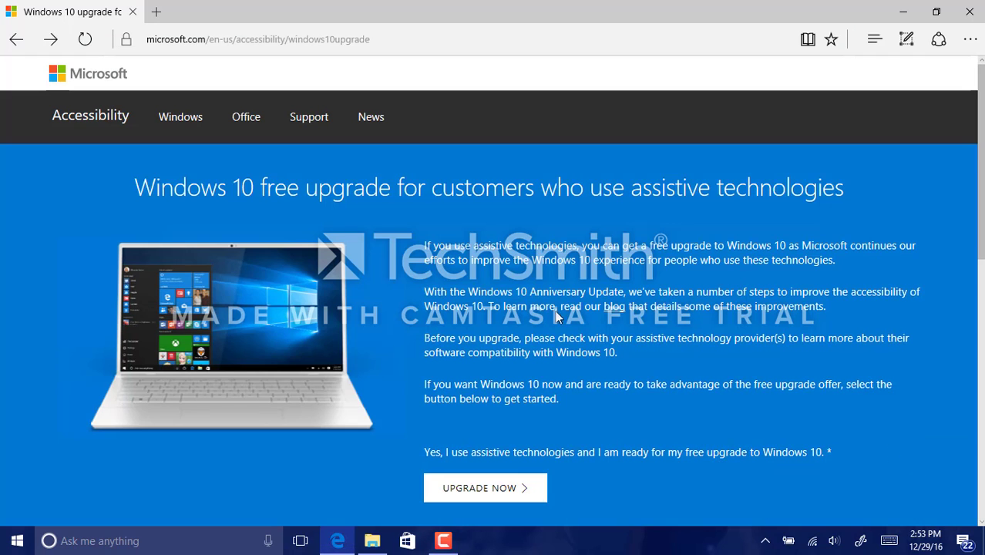
mouse_move(485, 487)
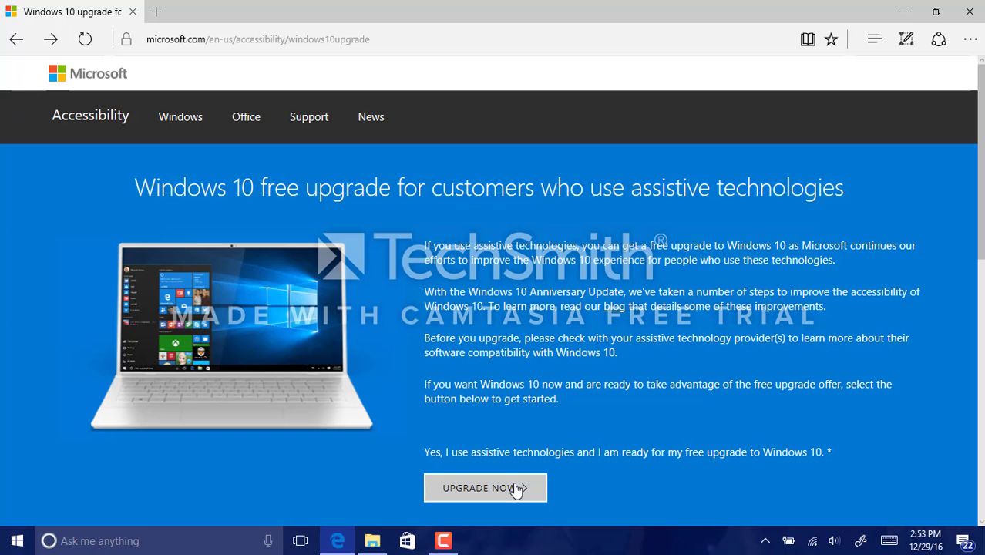
- Download Windows10Upgrade24074.exe via UPGRADE NOW, save it, and run it
left_click(485, 487)
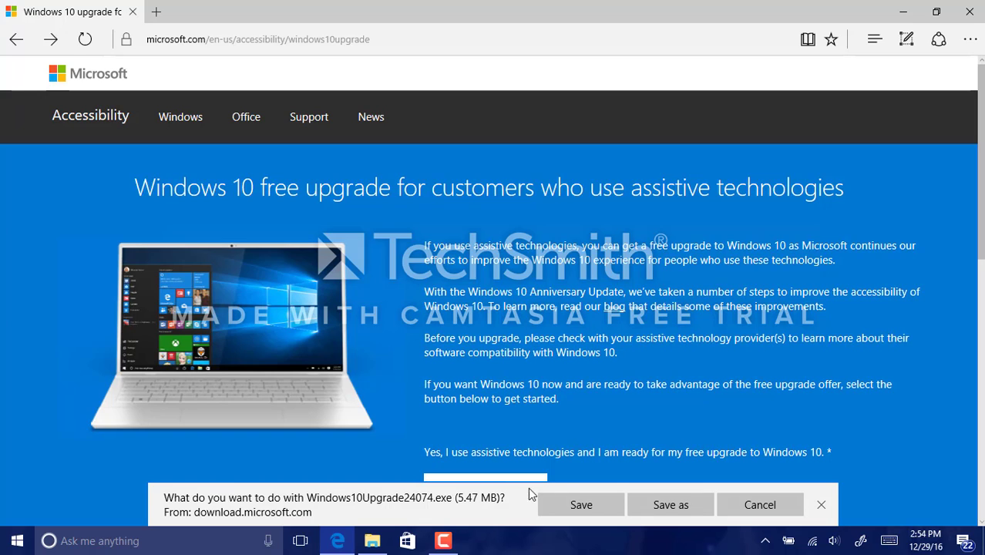
left_click(582, 505)
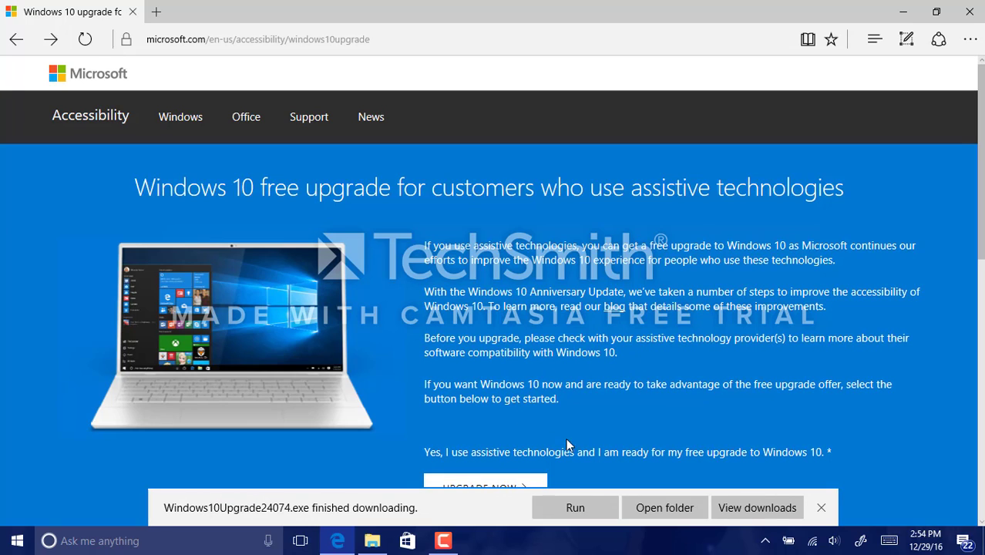
left_click(821, 507)
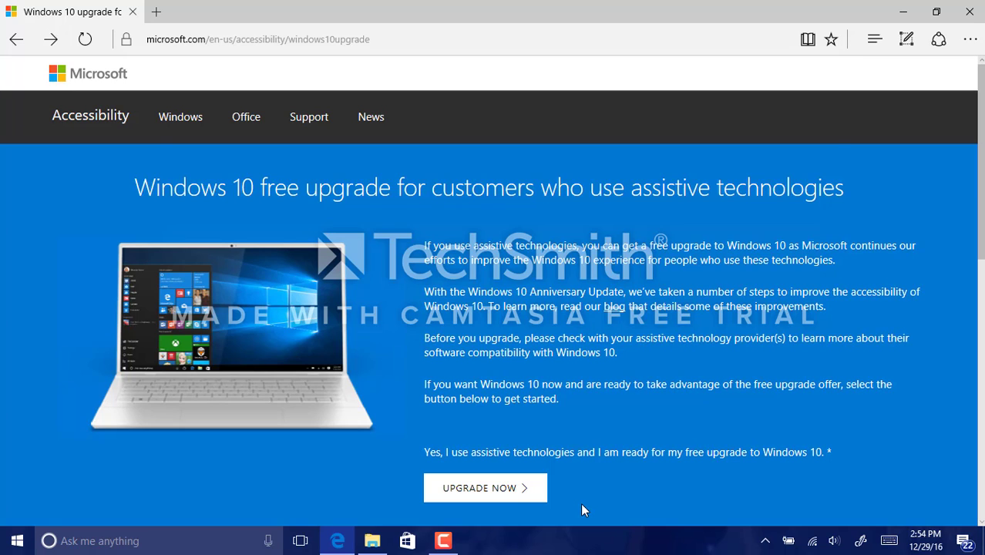
left_click(485, 488)
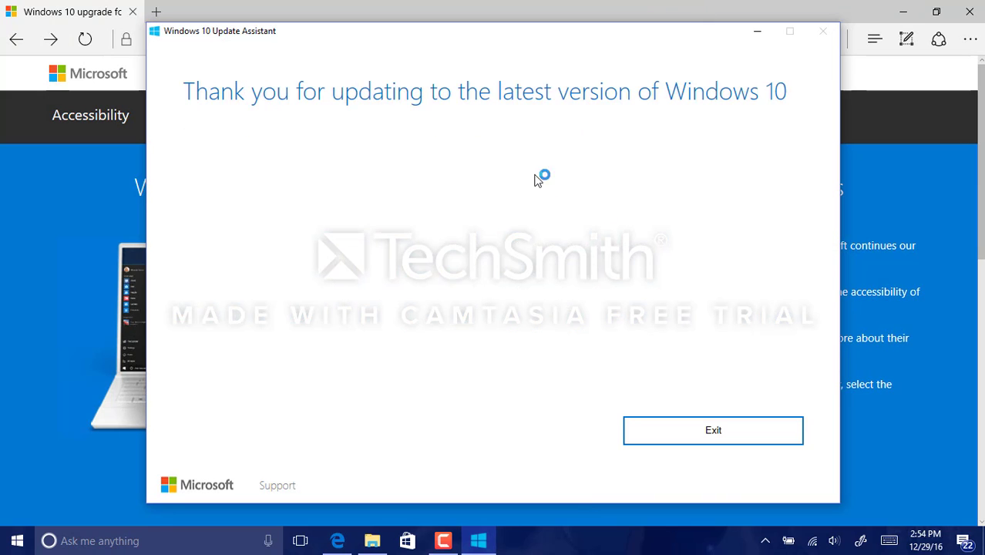
mouse_move(281, 76)
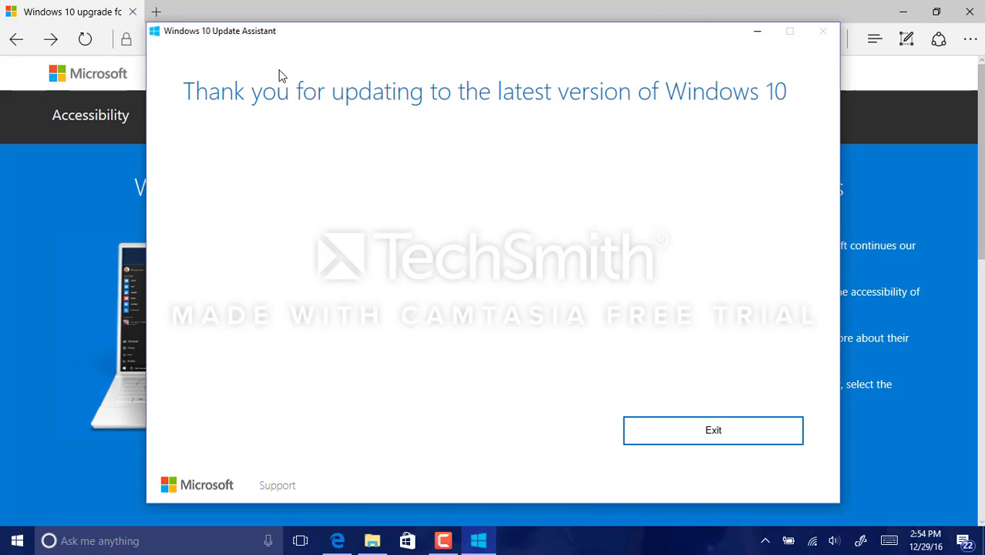
mouse_move(220, 95)
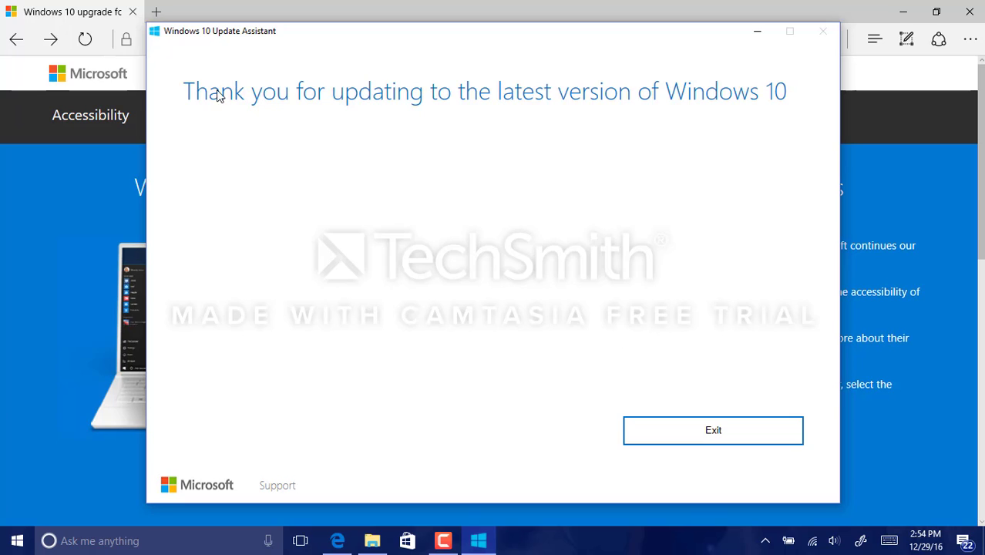
mouse_move(594, 109)
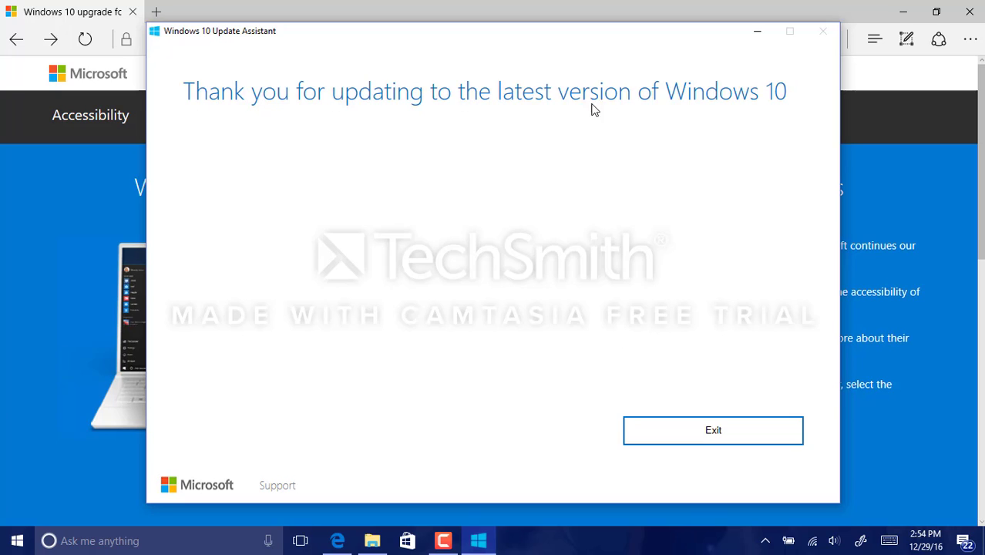
mouse_move(206, 122)
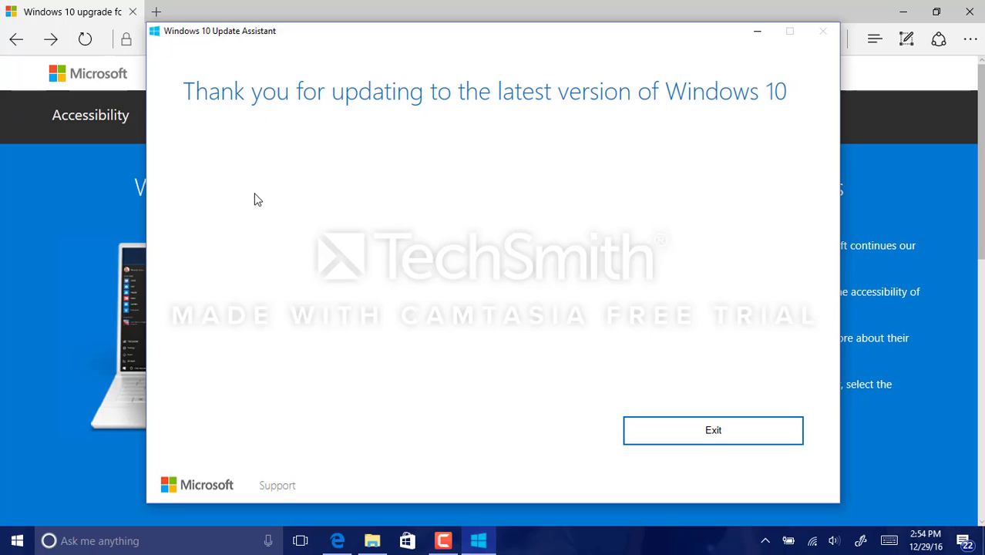
mouse_move(703, 100)
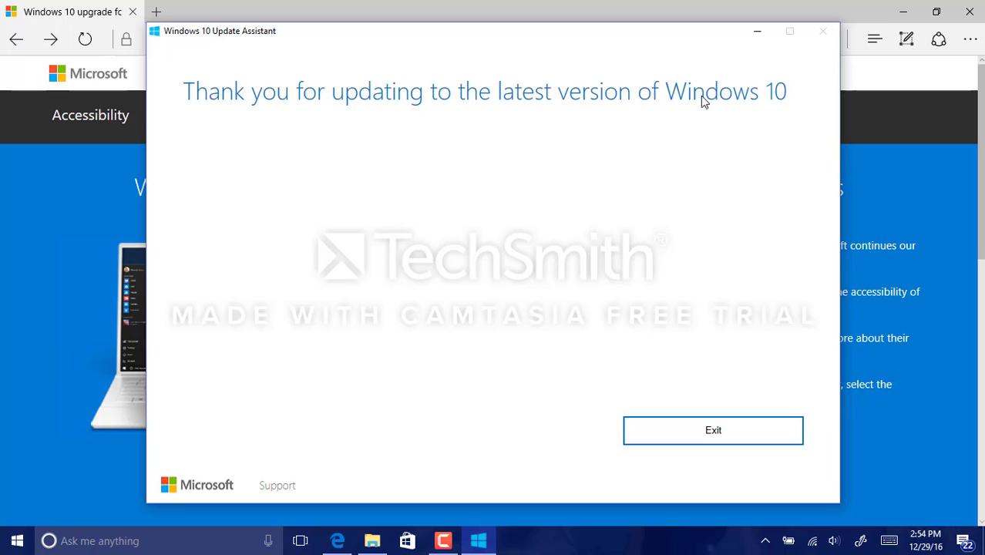
mouse_move(694, 477)
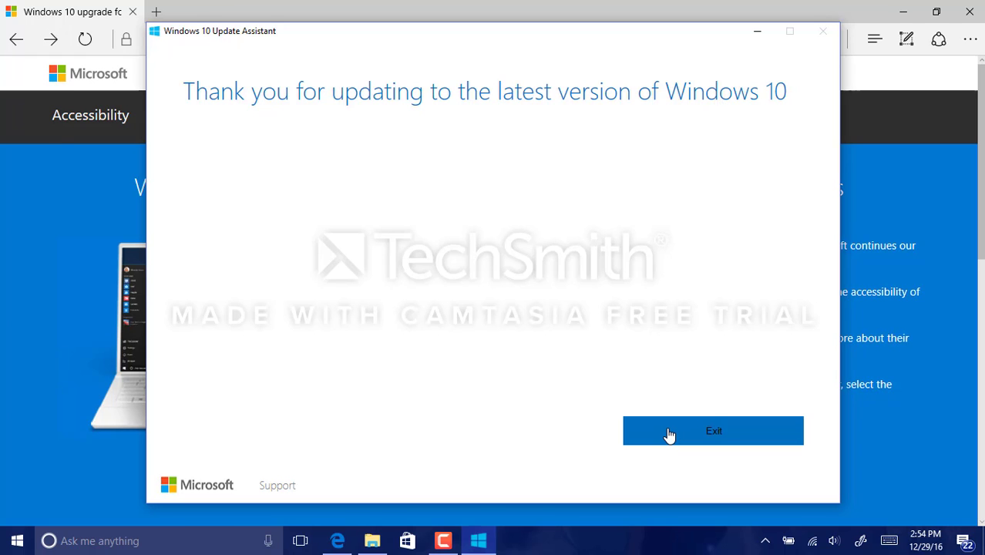
left_click(713, 431)
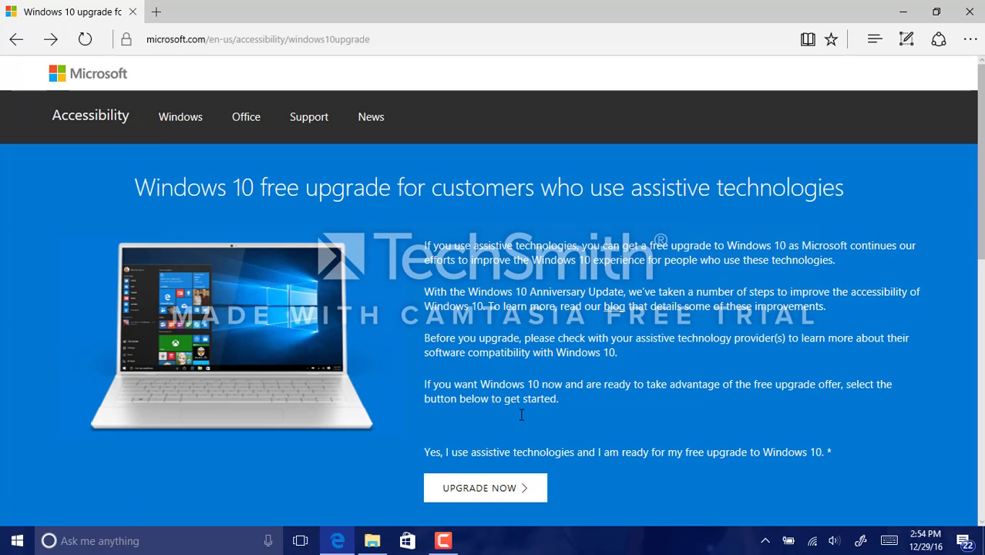
mouse_move(423, 342)
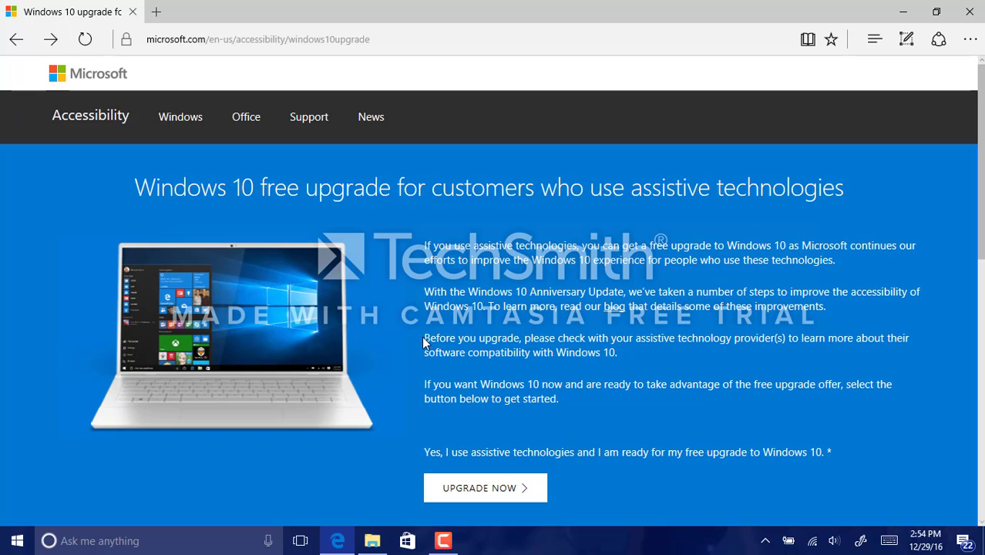